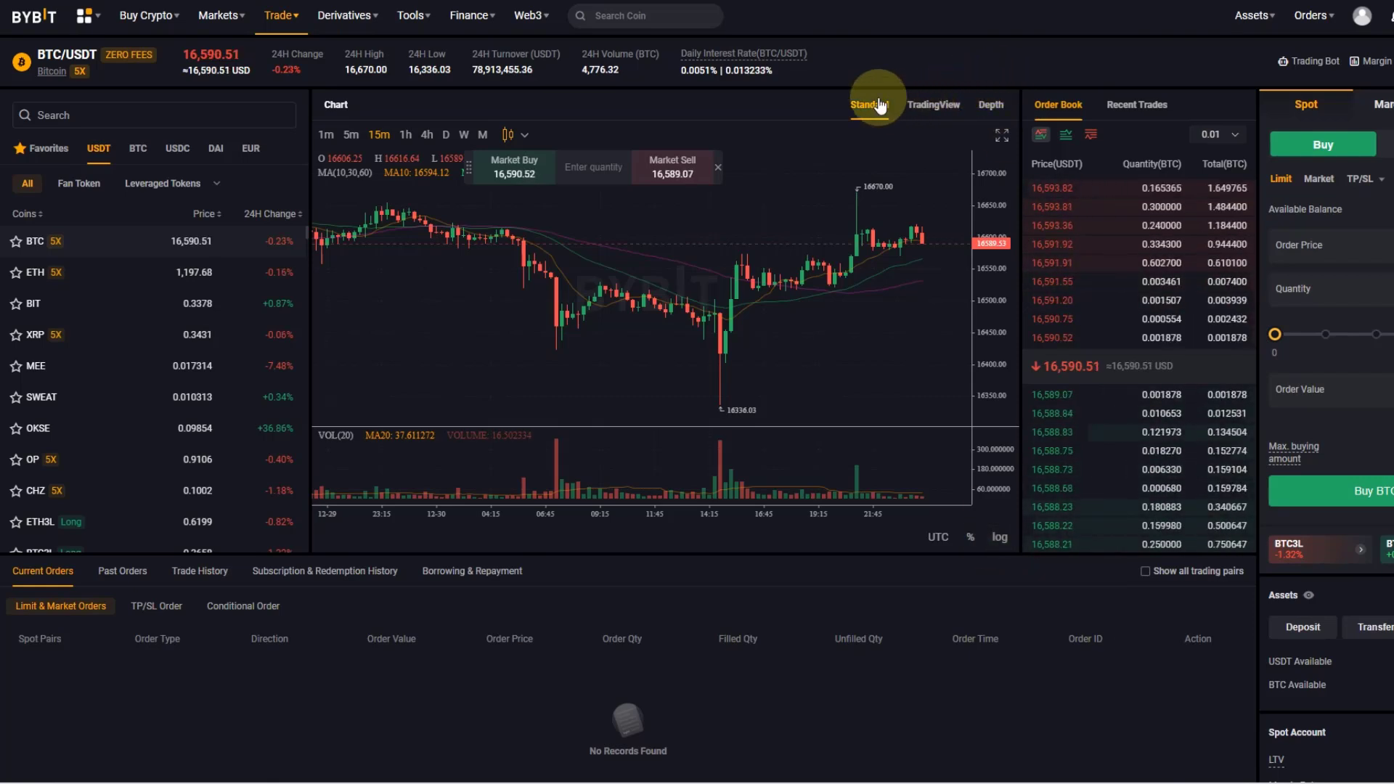
pyautogui.moveTo(981, 311)
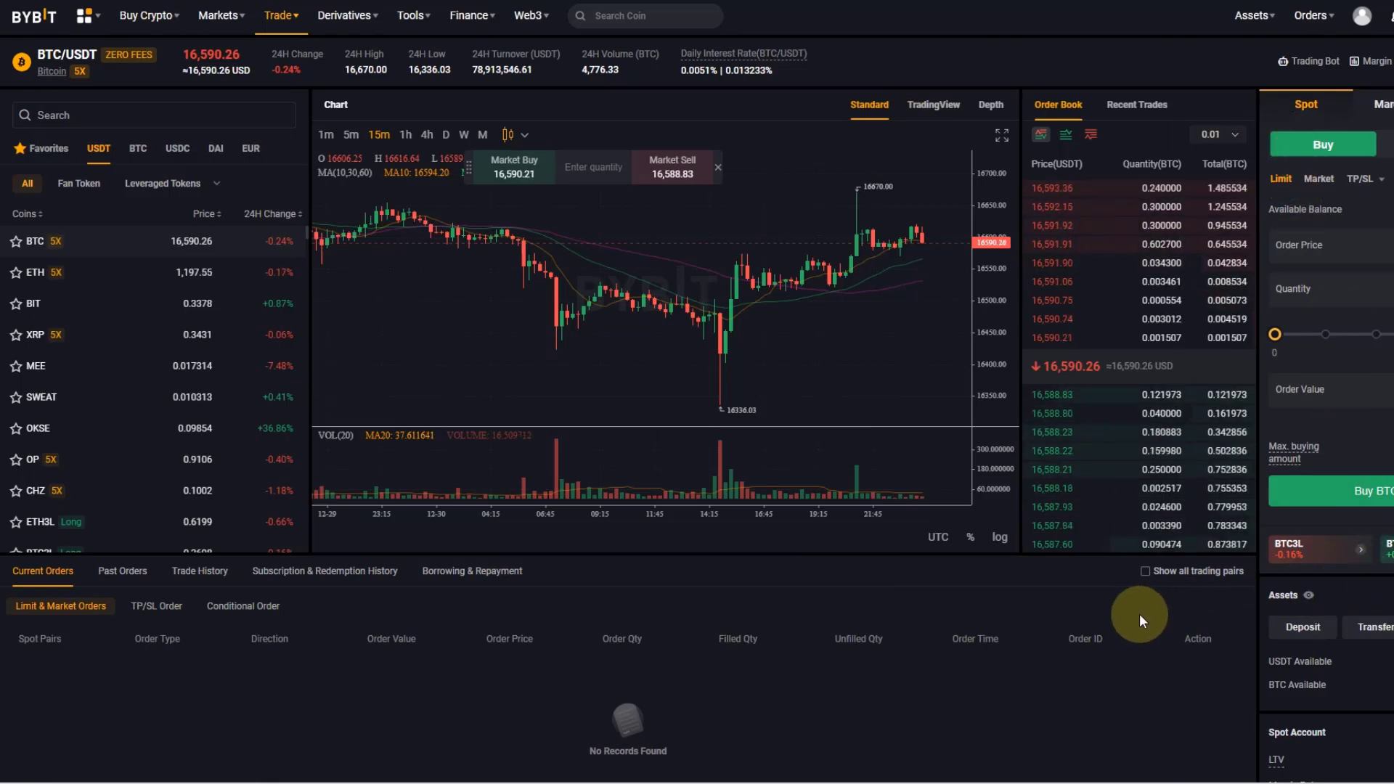
pyautogui.moveTo(1115, 576)
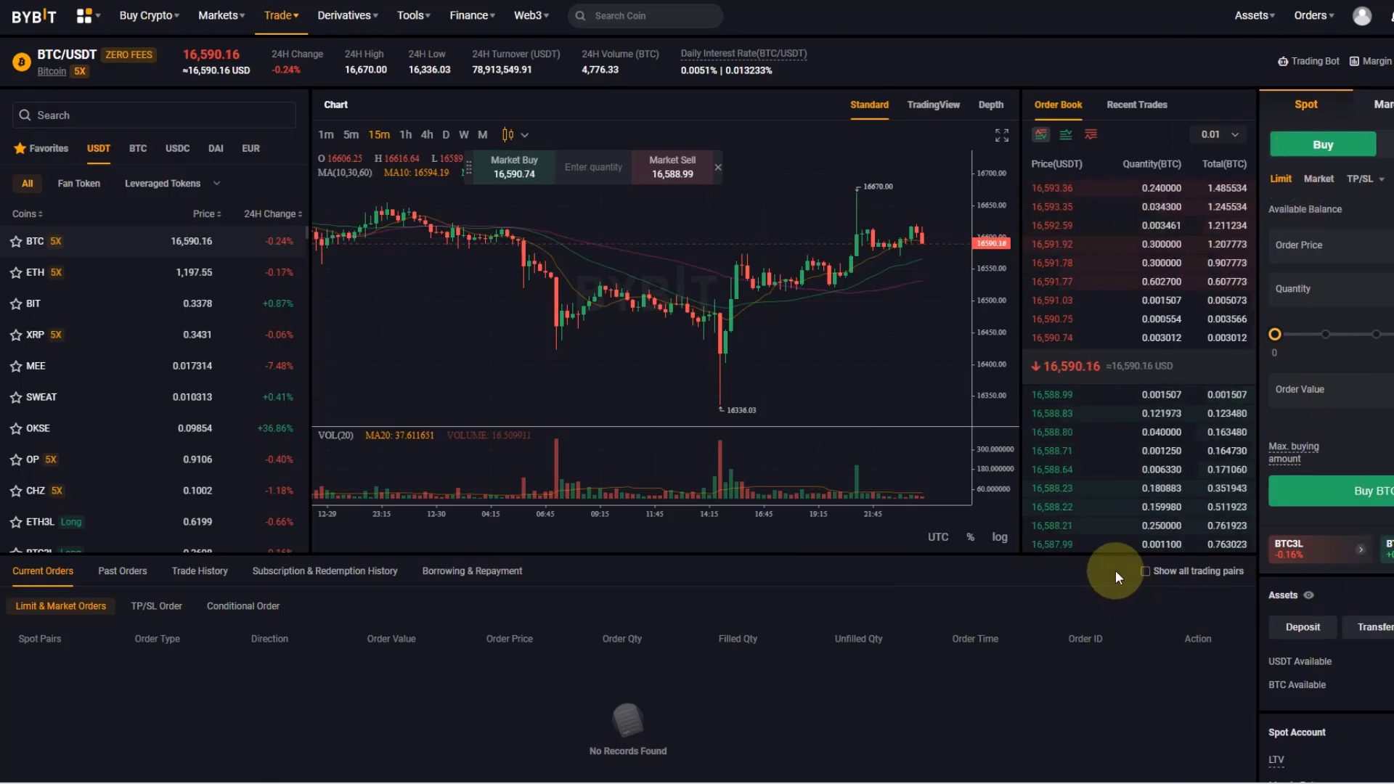
pyautogui.moveTo(896, 386)
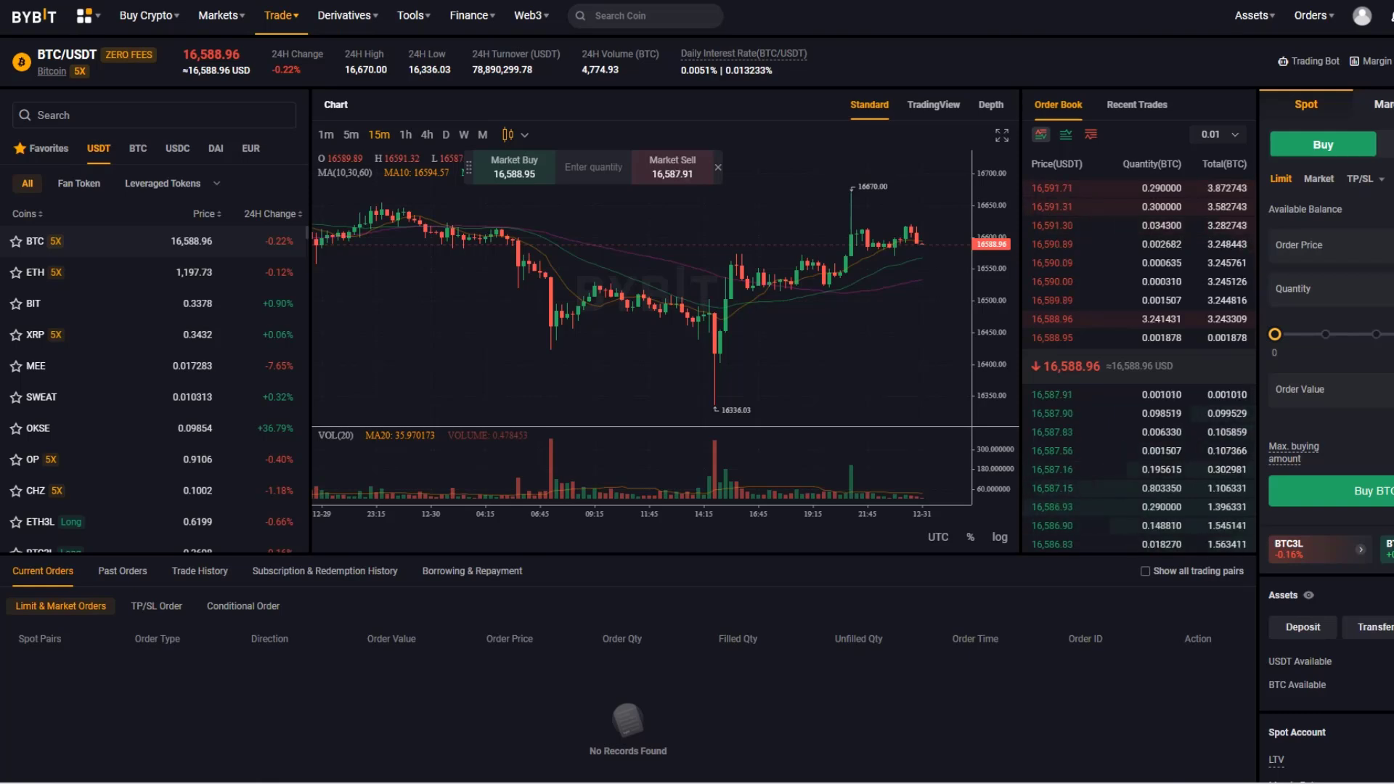
pyautogui.moveTo(1090, 455)
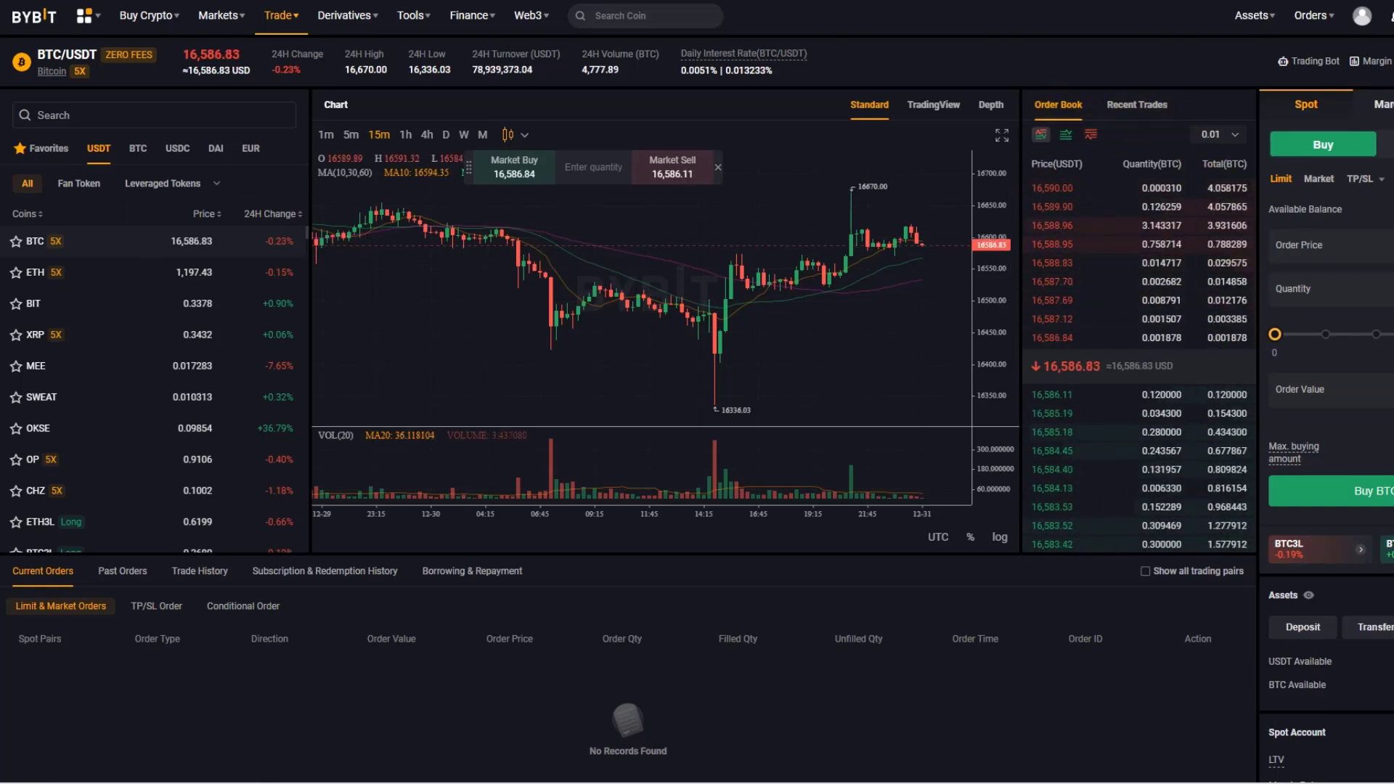
pyautogui.moveTo(1035, 384)
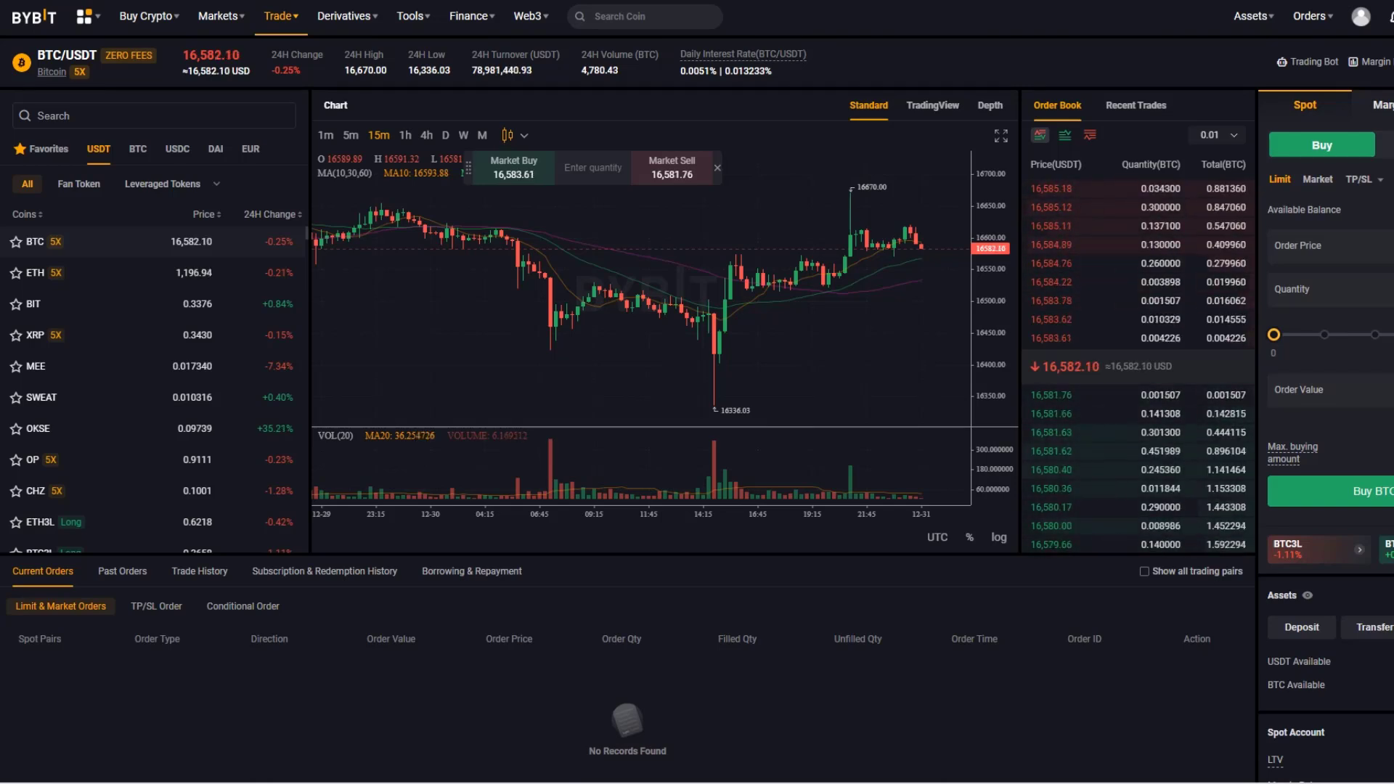
pyautogui.moveTo(681, 171)
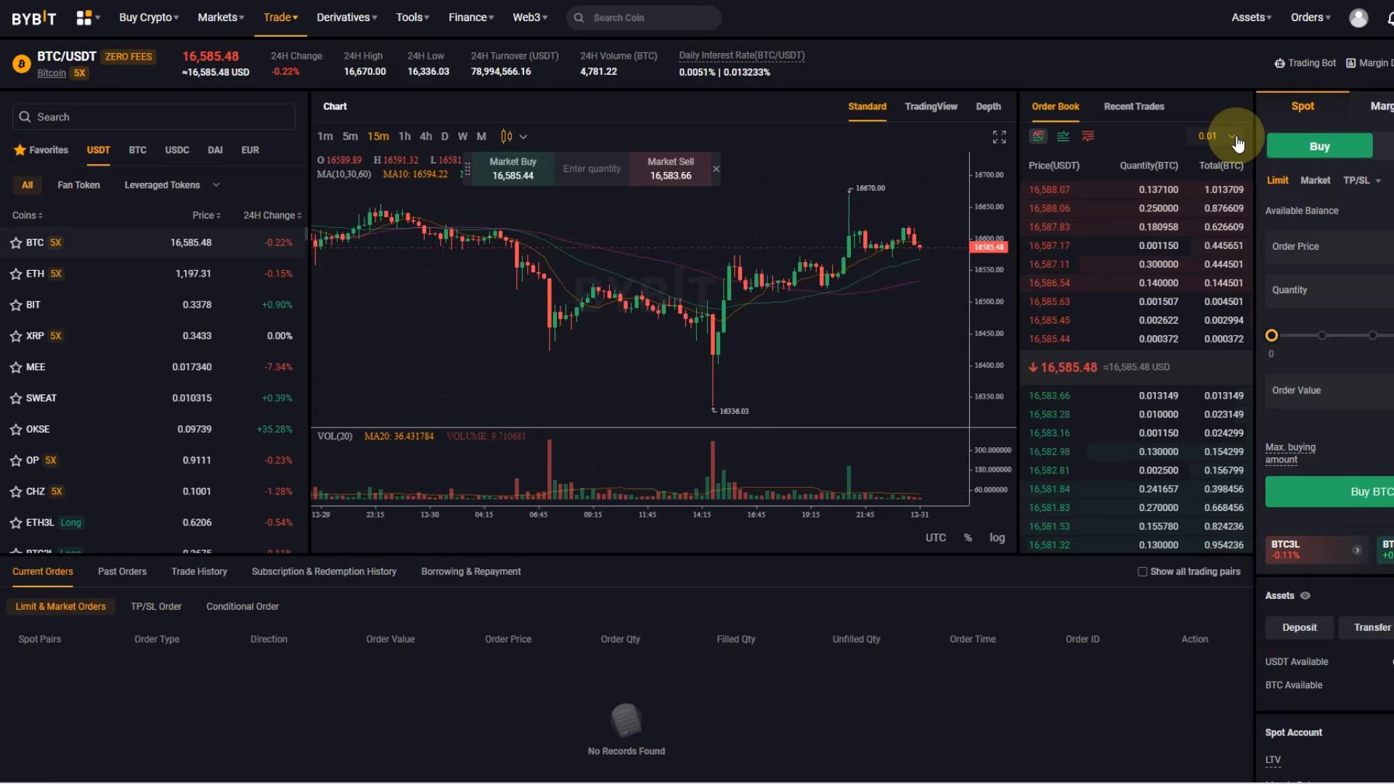
# Widen the BTC/USDT order book grouping from 0.1 to 1 to 10 USDT
pyautogui.click(1224, 137)
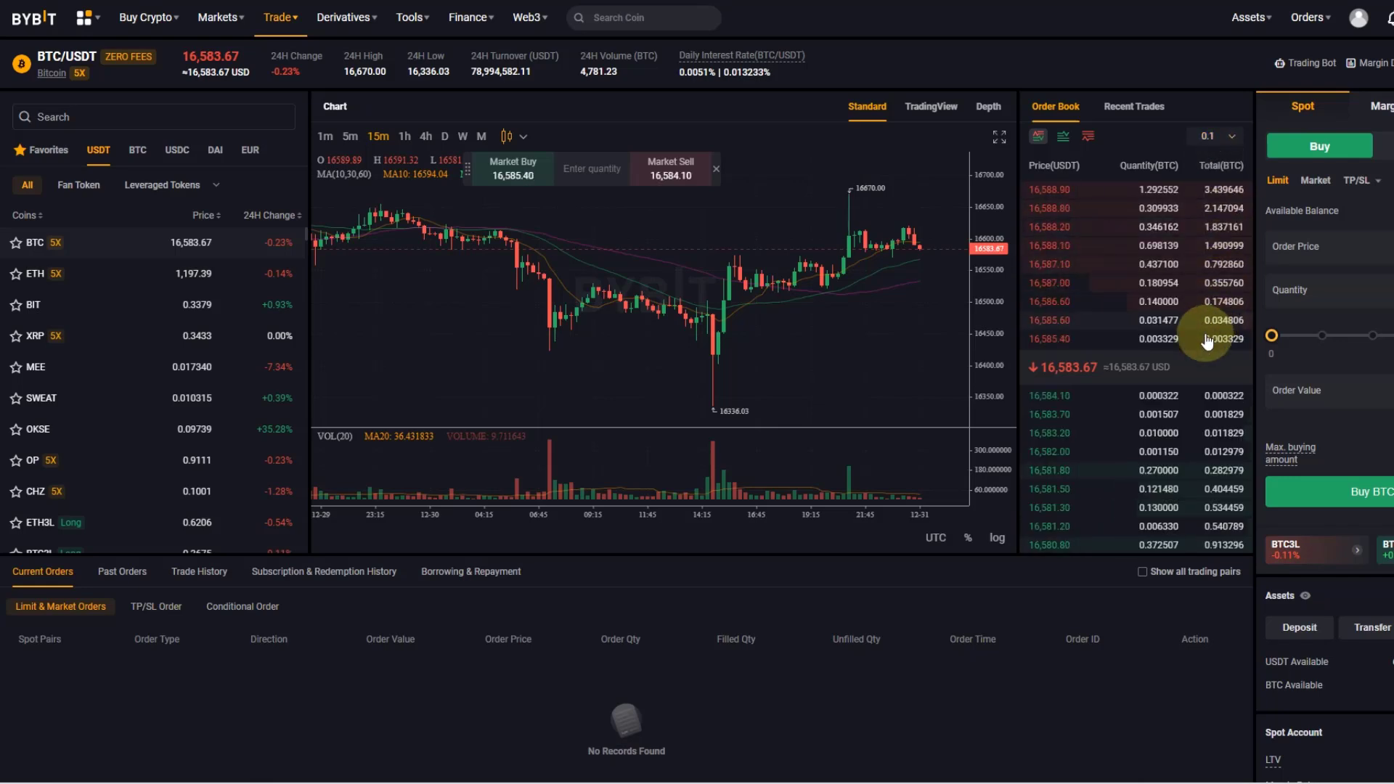
pyautogui.click(1214, 136)
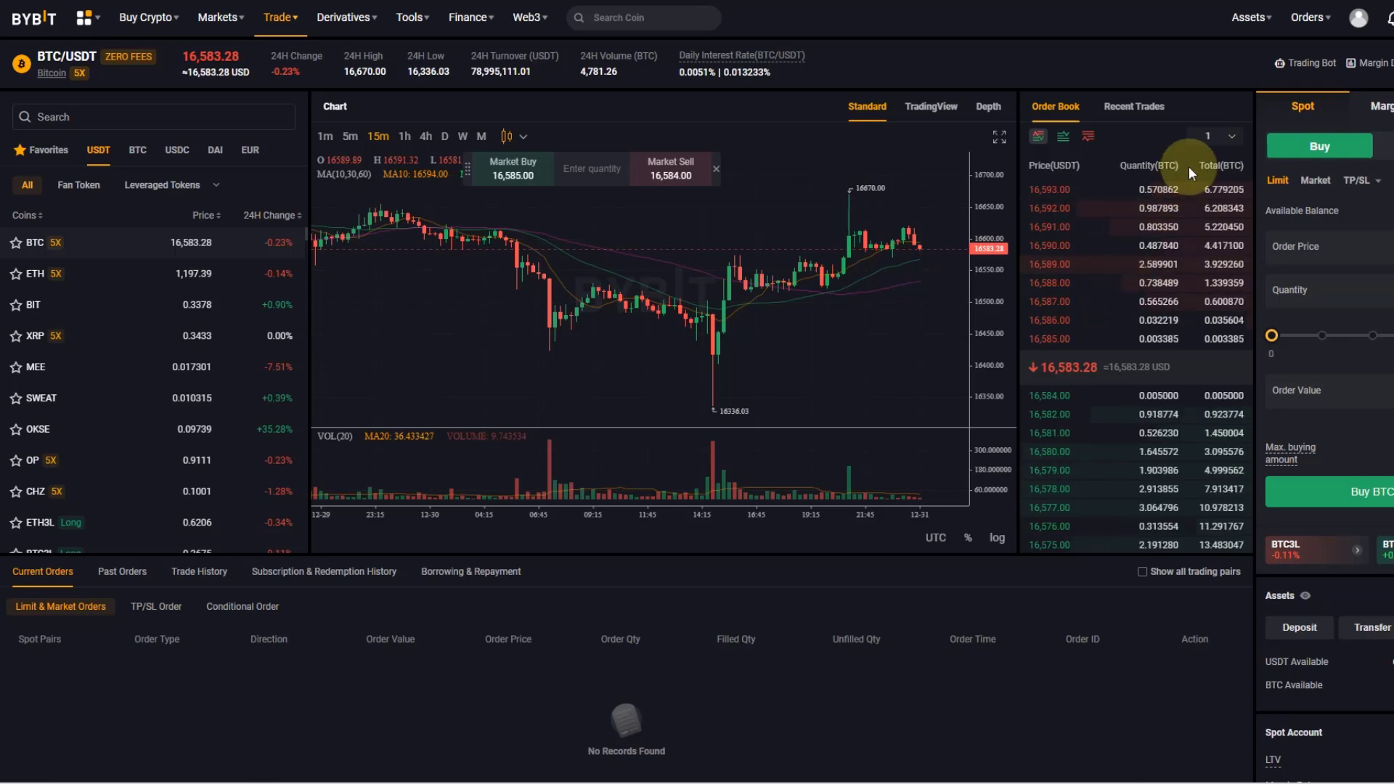
pyautogui.click(1222, 136)
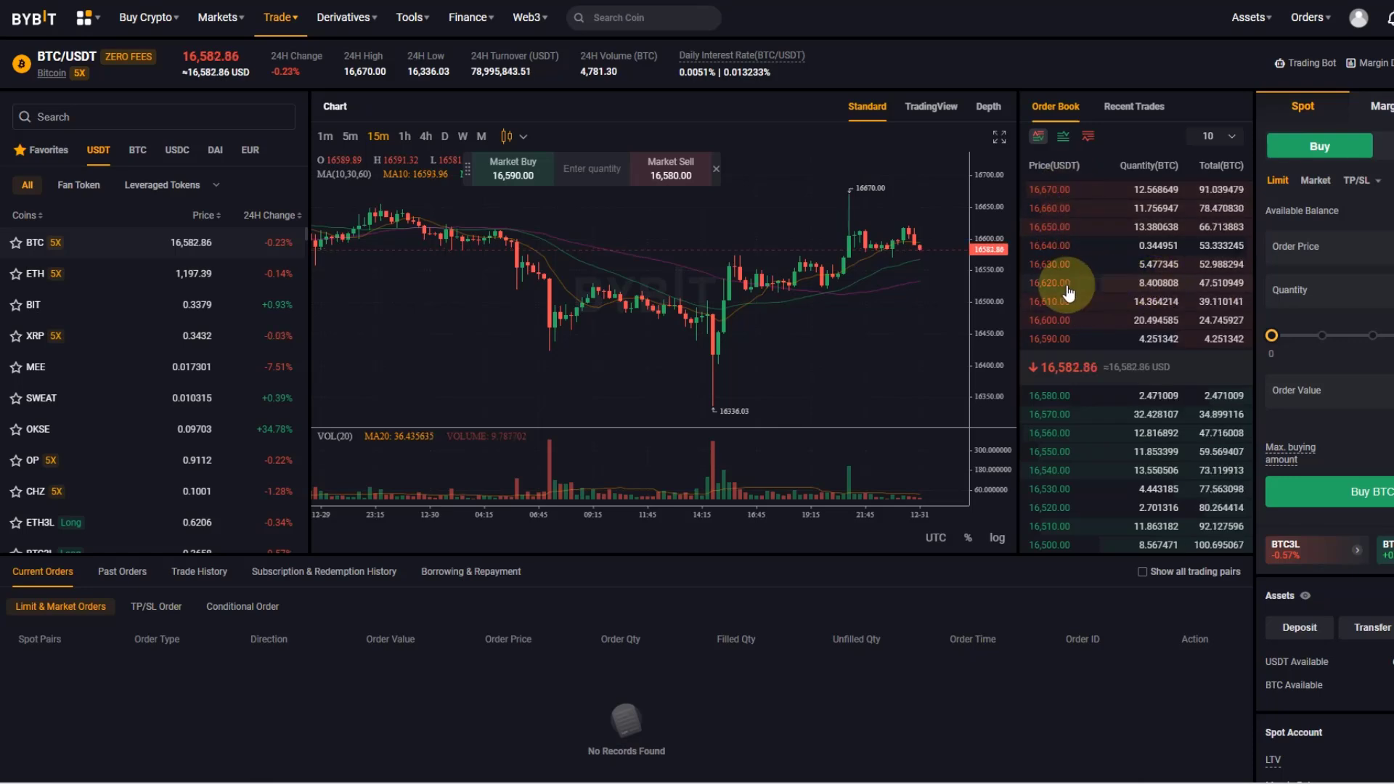
pyautogui.moveTo(1154, 543)
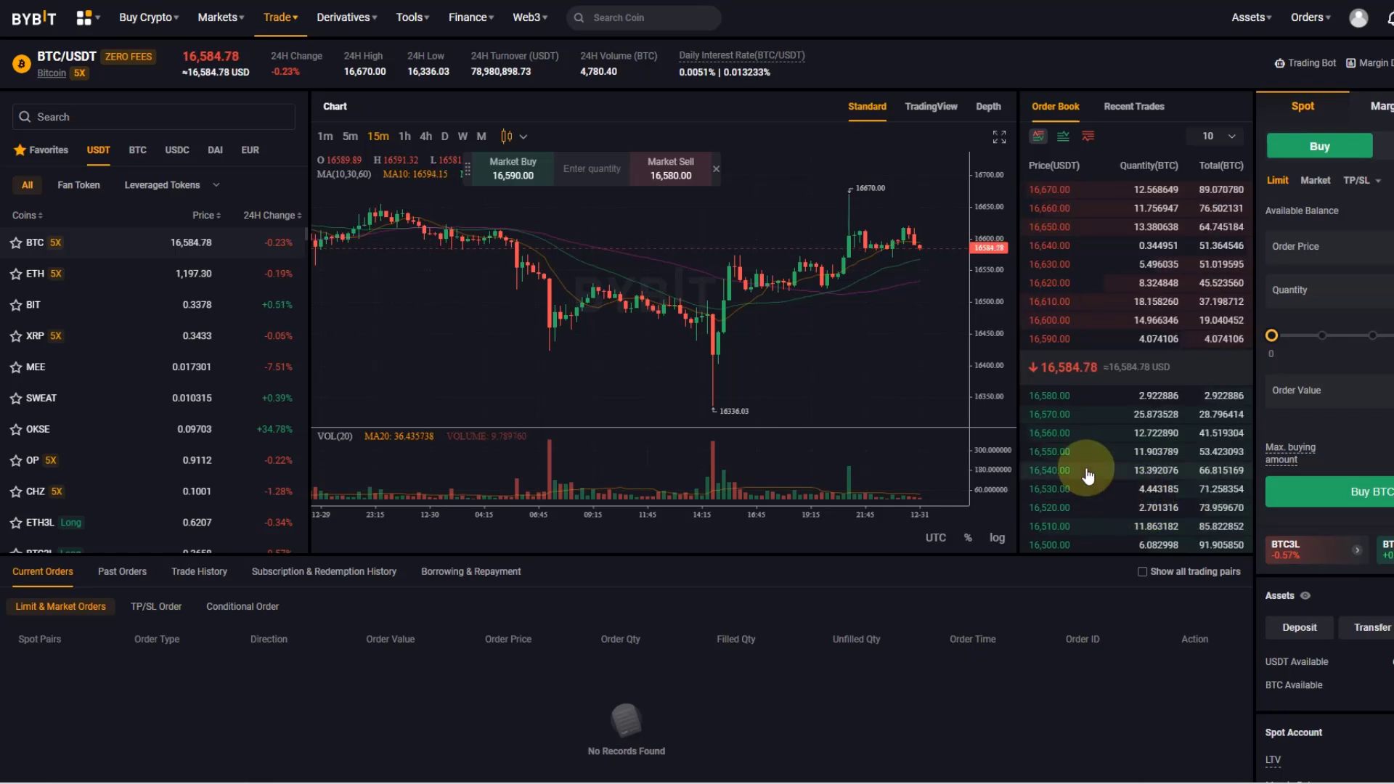
pyautogui.moveTo(1107, 501)
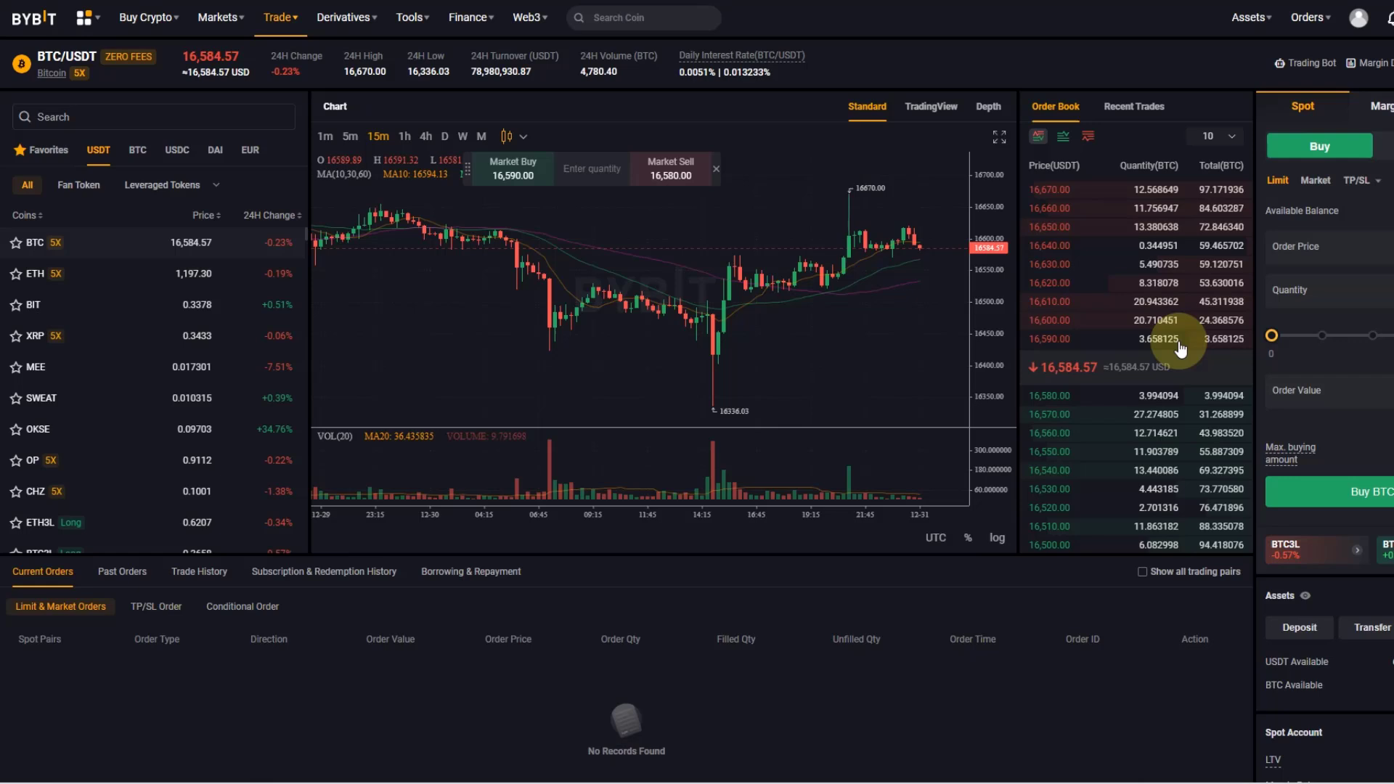
# Select 100 in the order book precision dropdown for 100-USDT price levels
pyautogui.click(1213, 136)
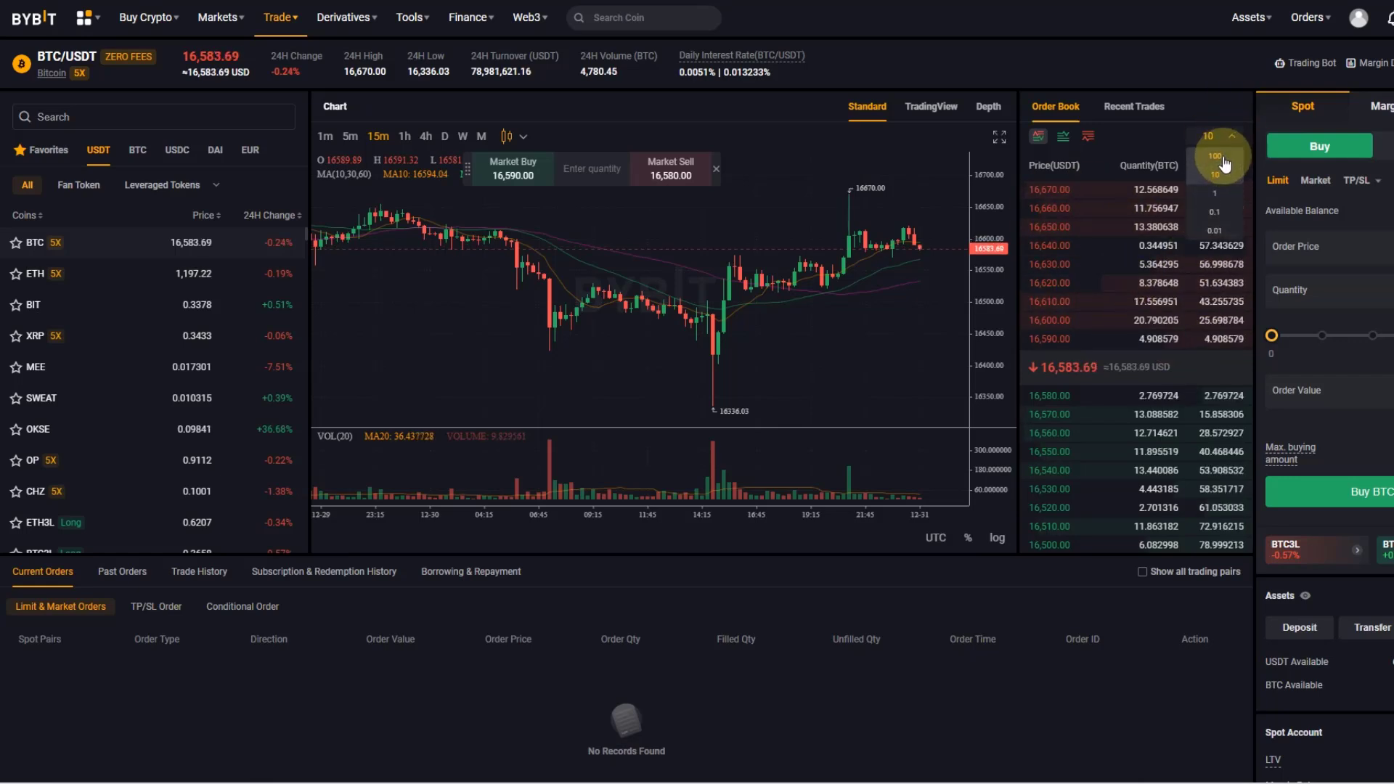
pyautogui.click(1215, 156)
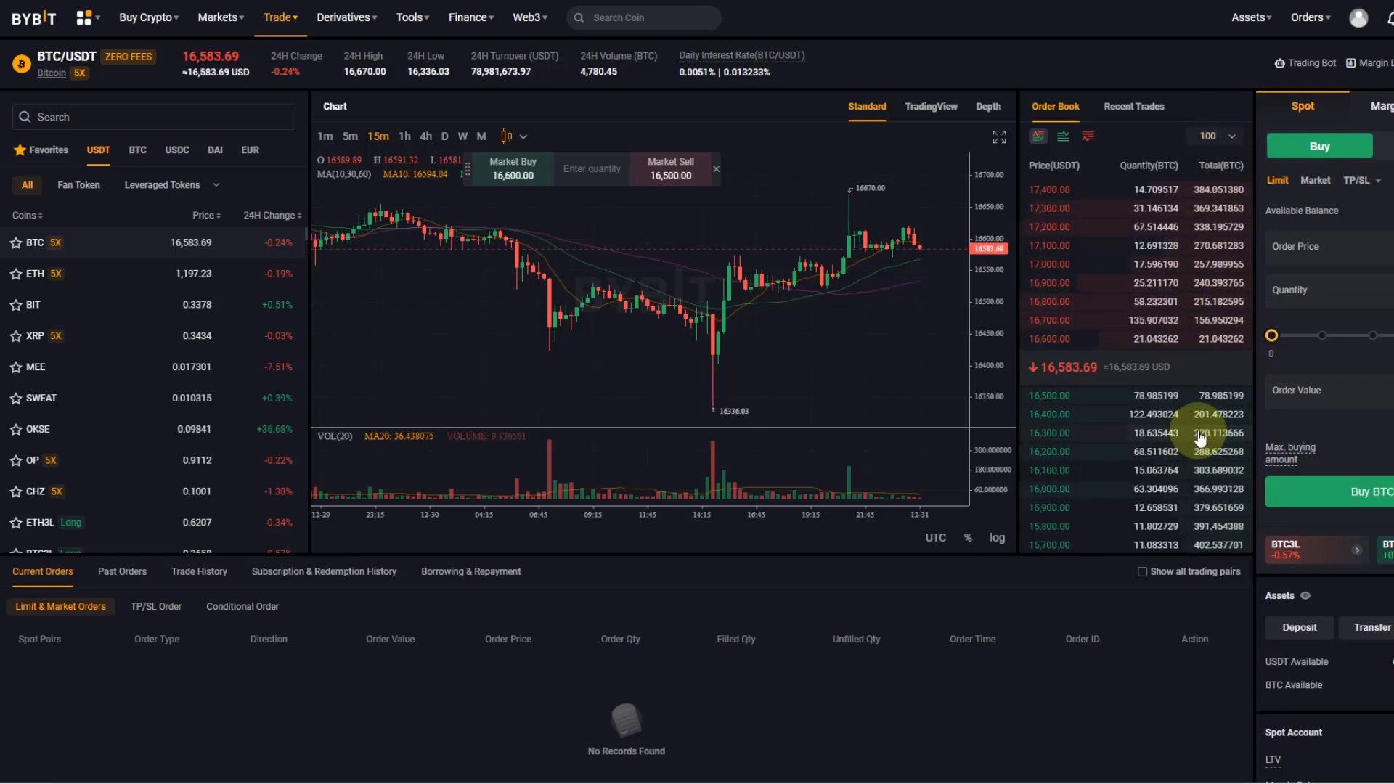
pyautogui.moveTo(1117, 238)
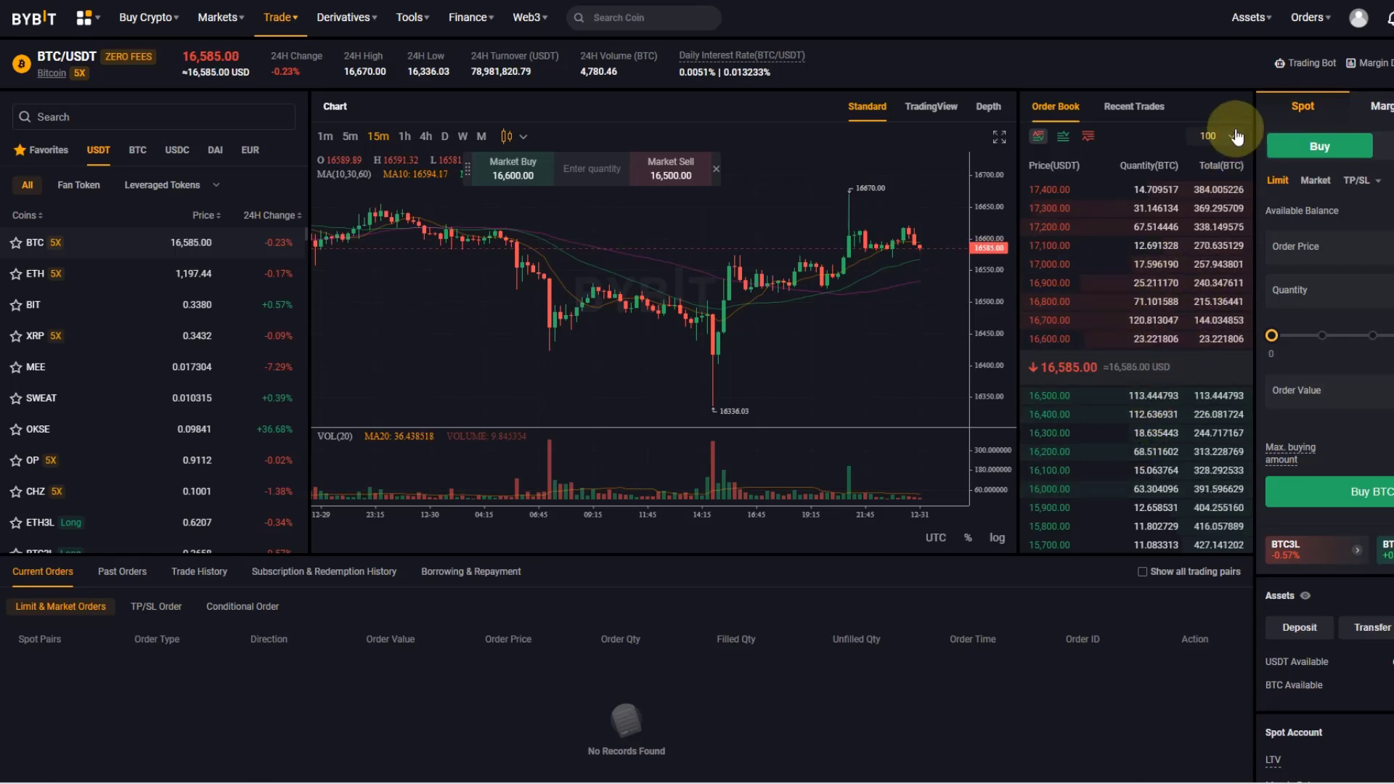
pyautogui.click(1233, 136)
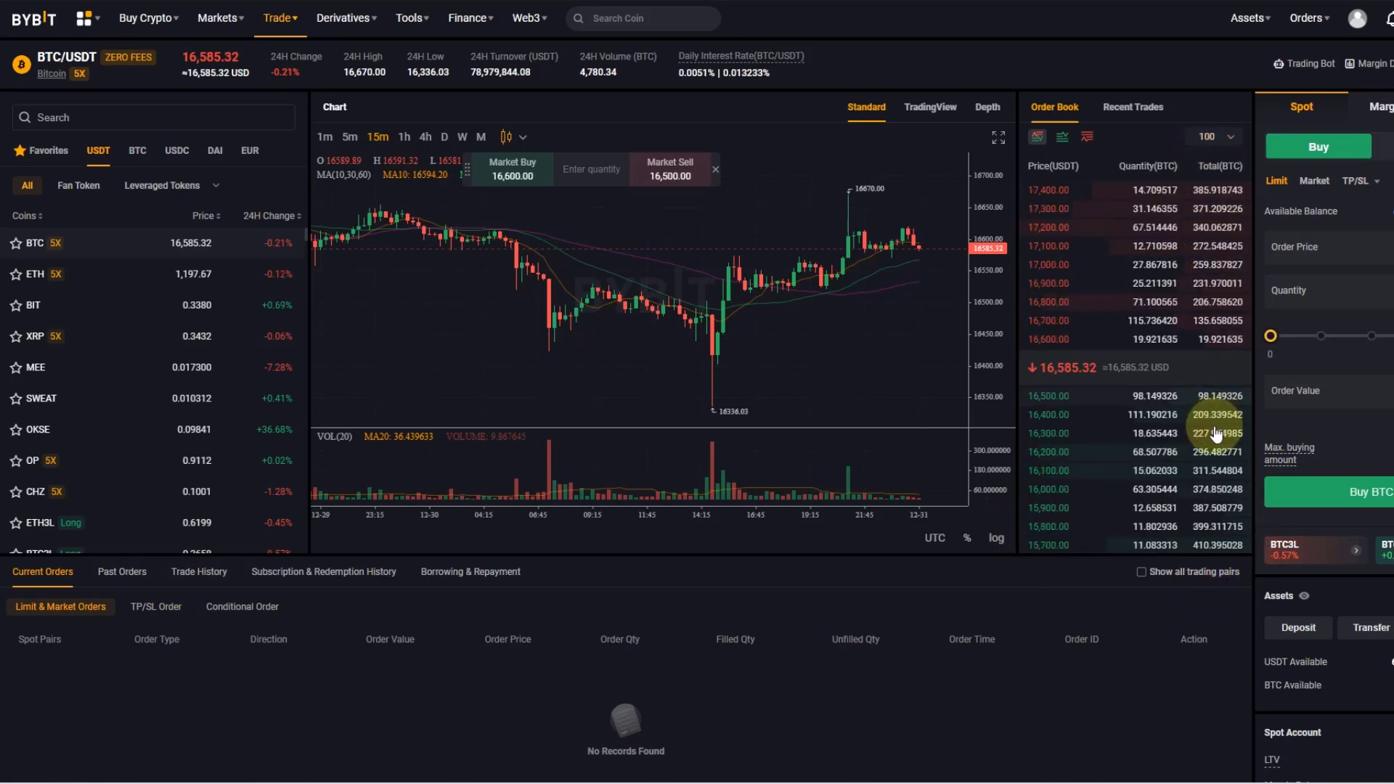
pyautogui.scroll(-3)
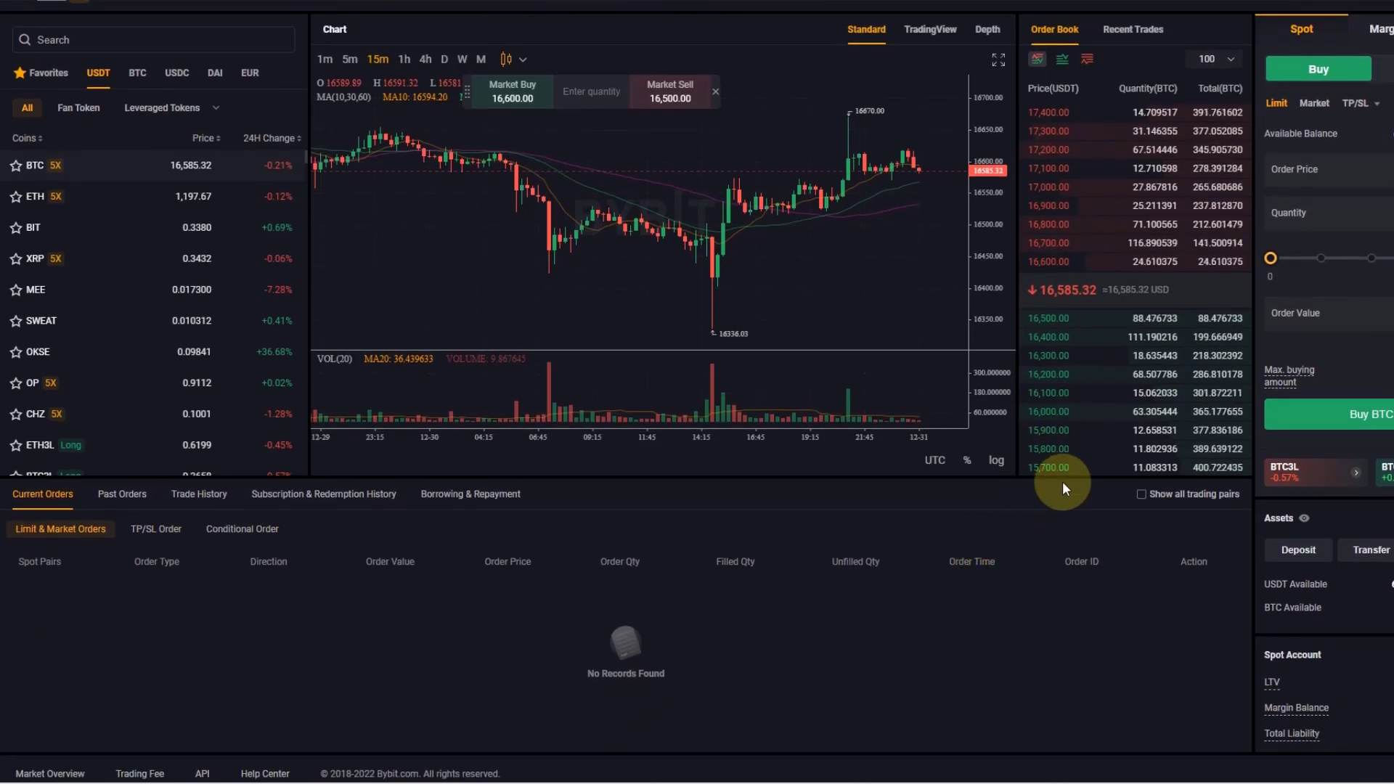
pyautogui.moveTo(1216, 482)
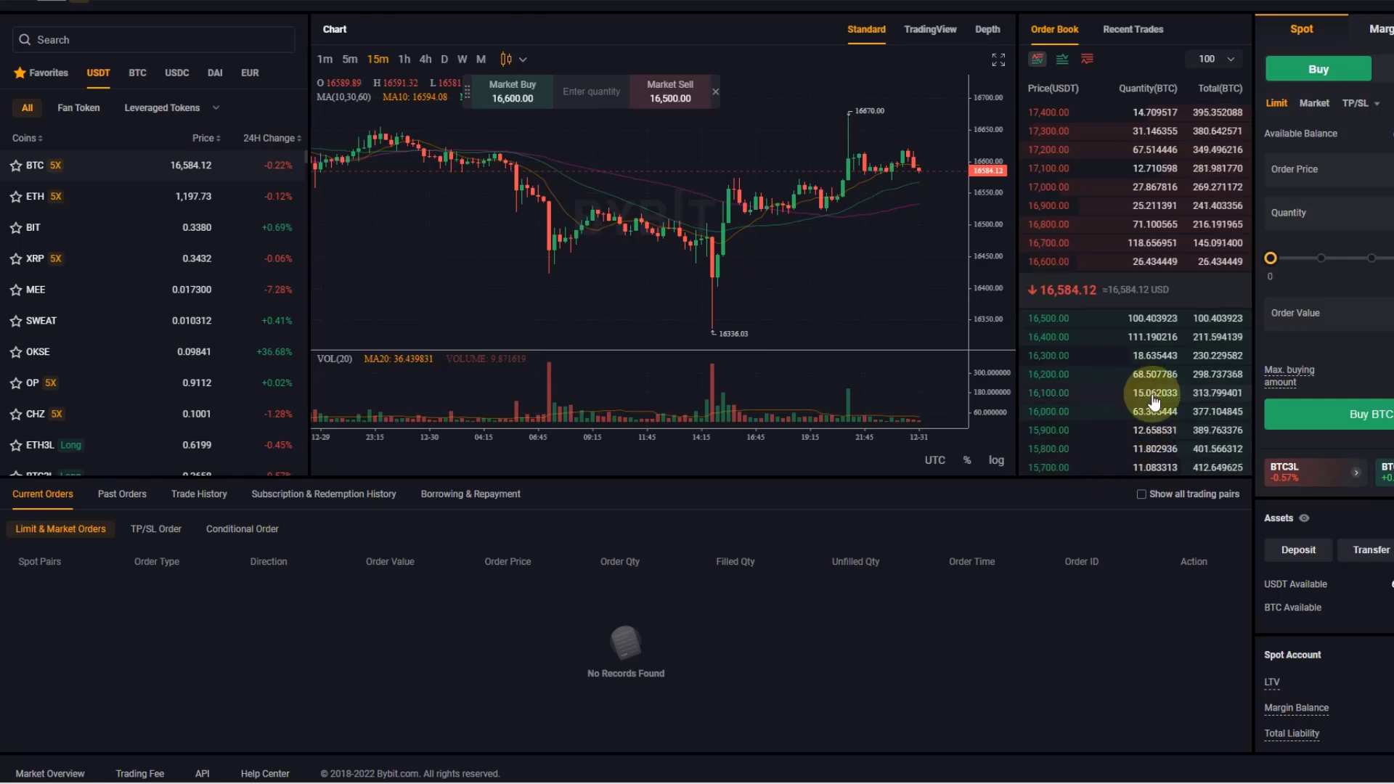
pyautogui.scroll(3)
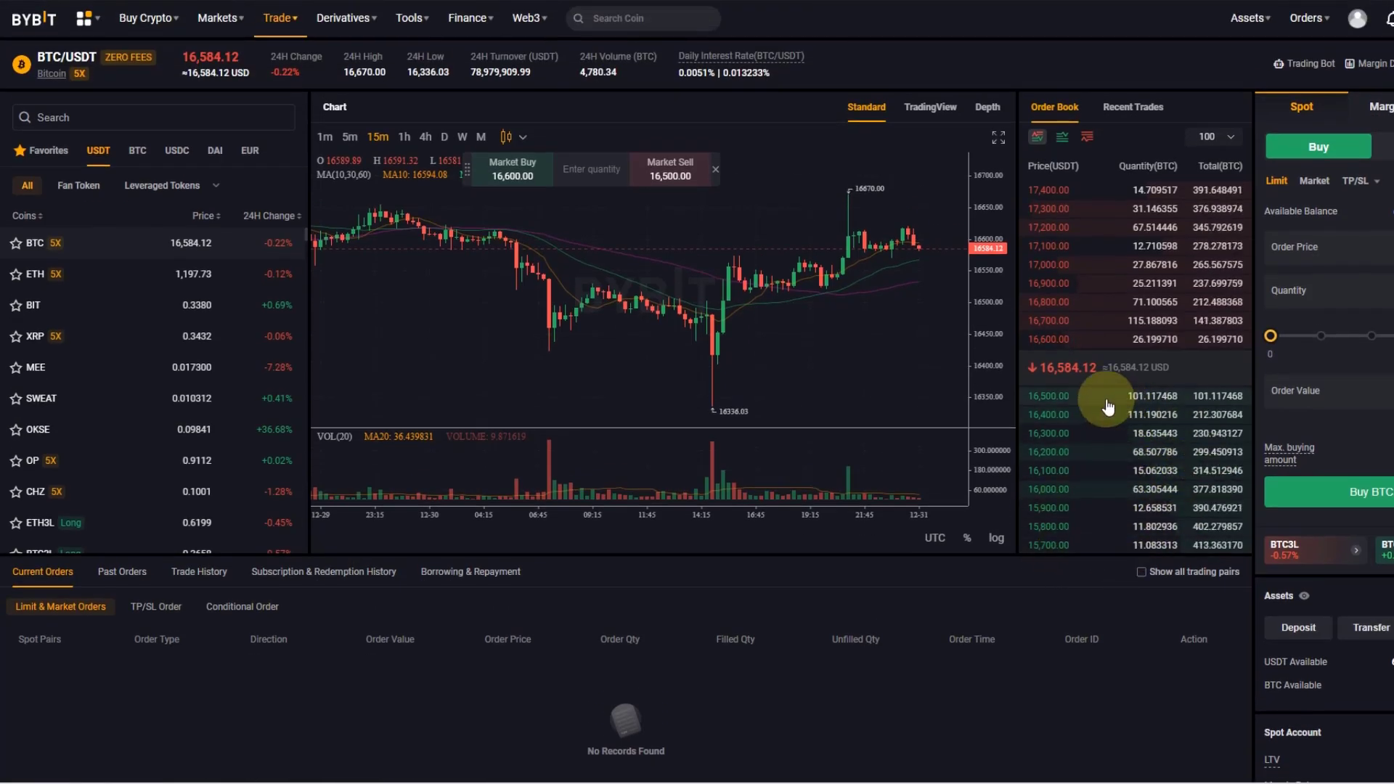
pyautogui.moveTo(1090, 454)
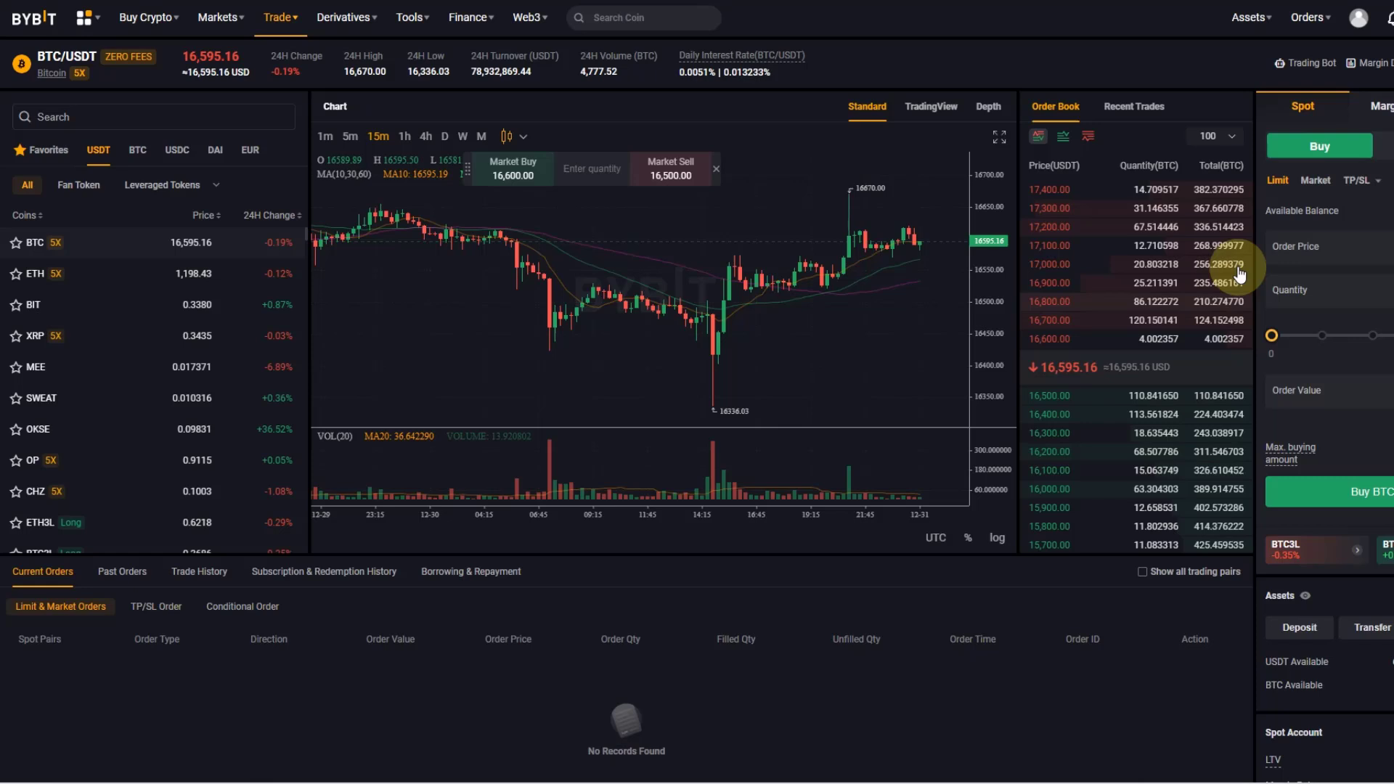
pyautogui.moveTo(1276, 432)
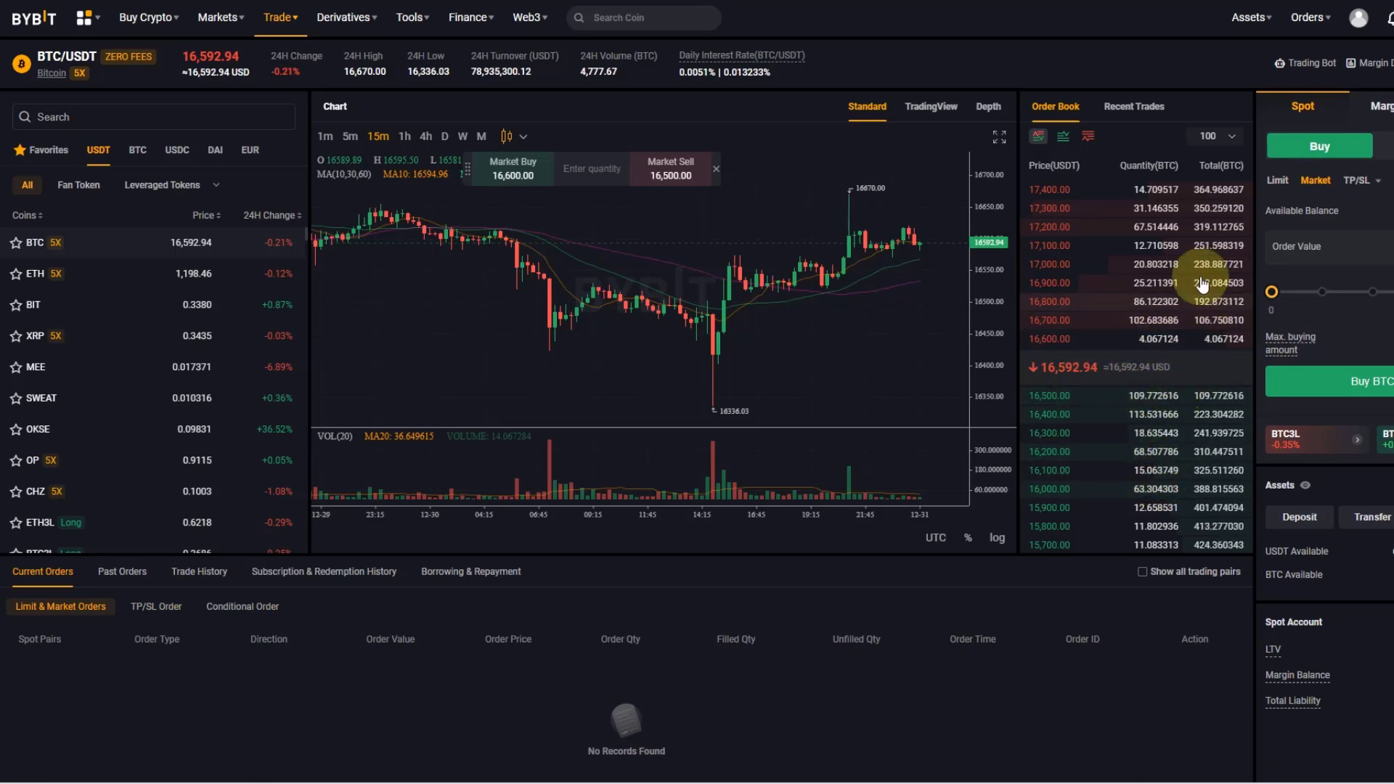
pyautogui.moveTo(1242, 307)
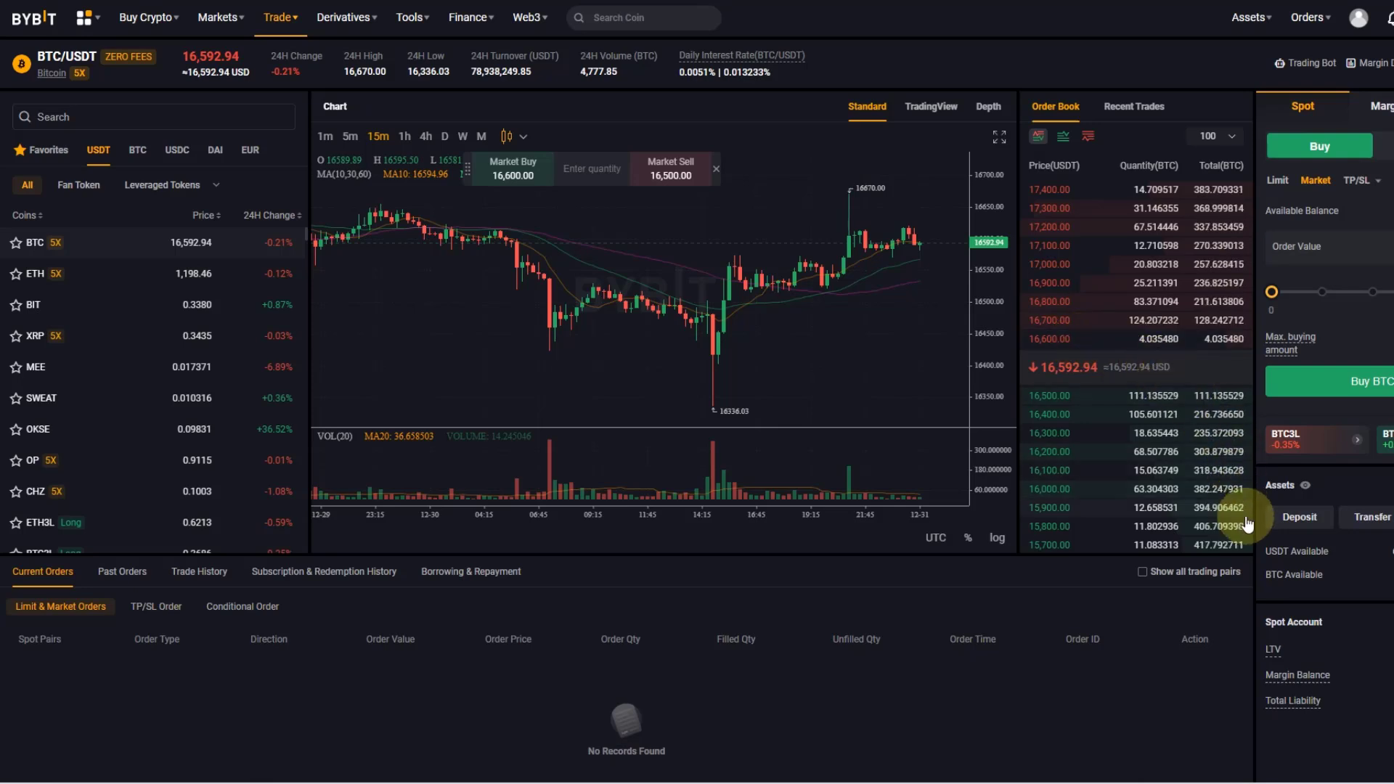
pyautogui.moveTo(1118, 339)
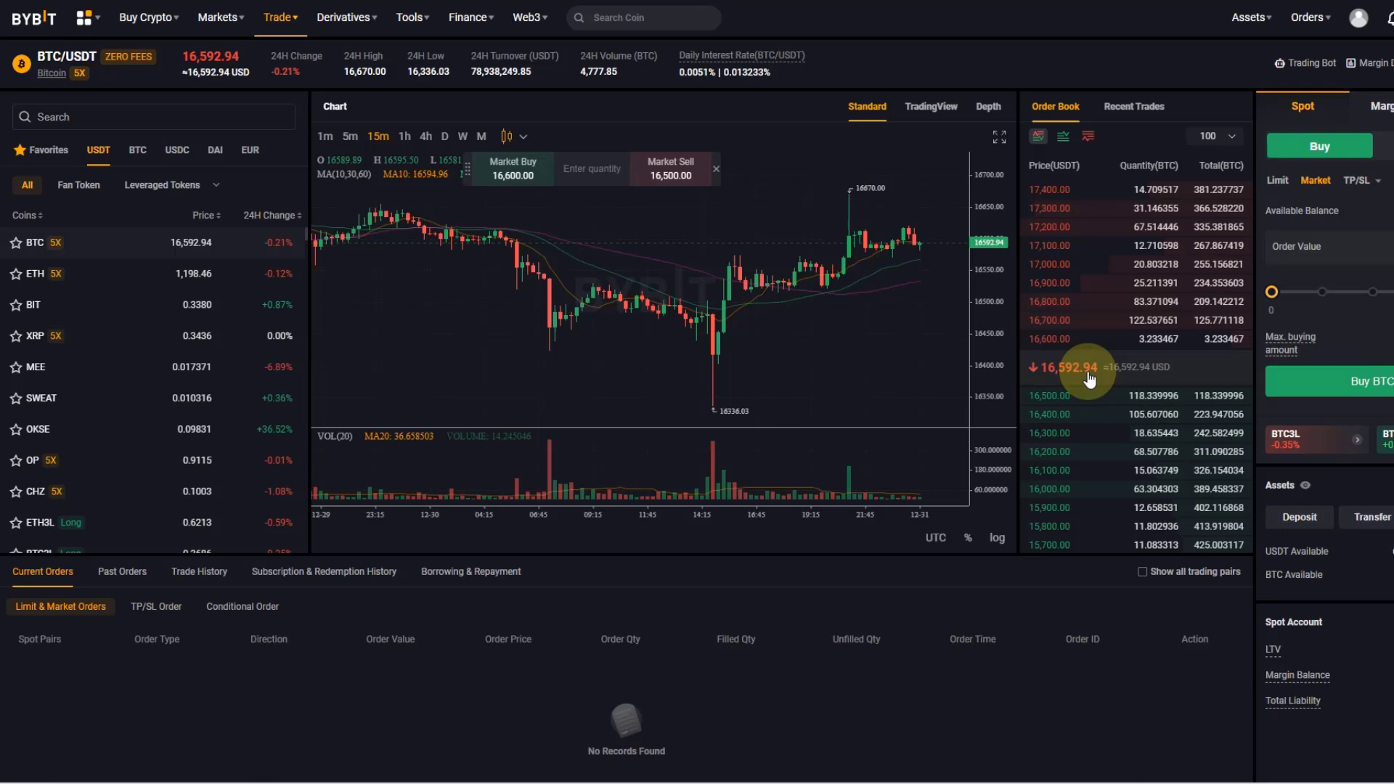
pyautogui.moveTo(1086, 339)
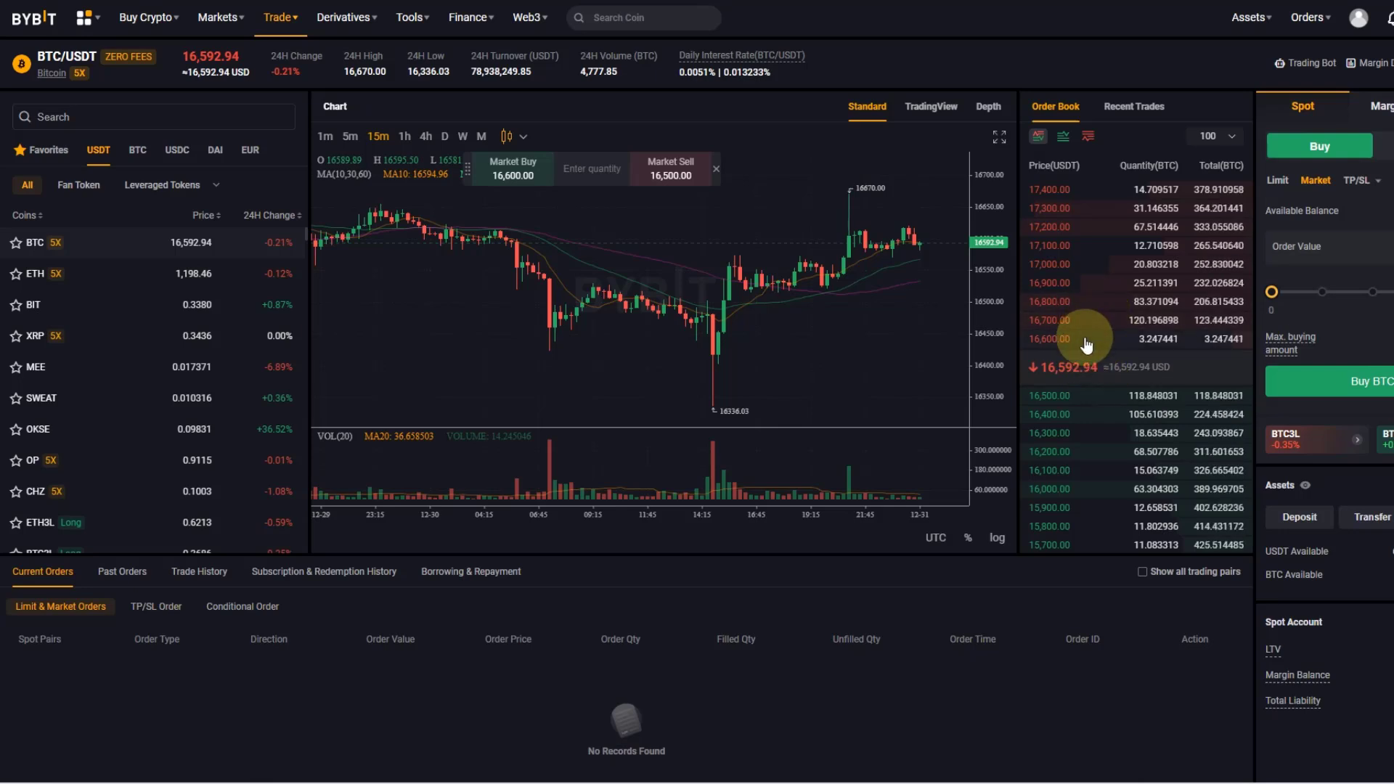
pyautogui.moveTo(1132, 342)
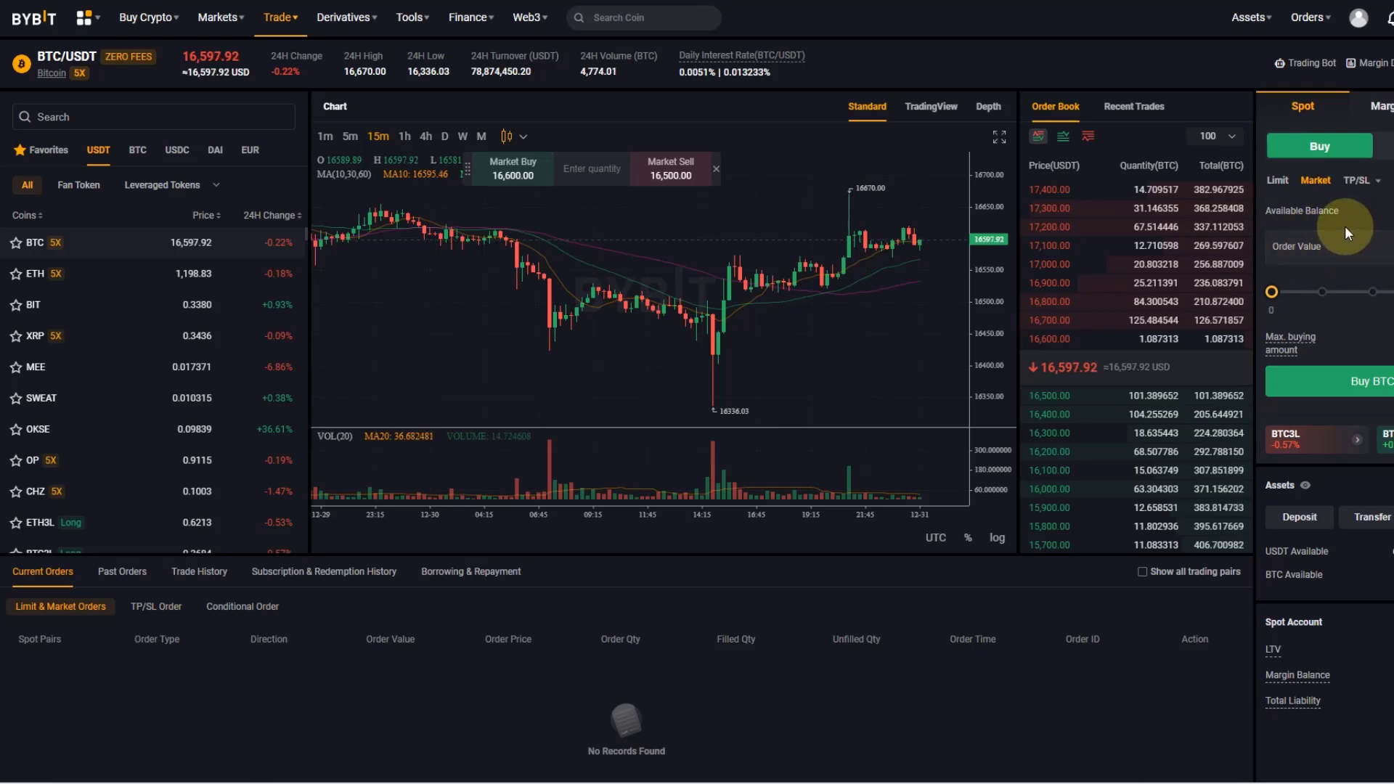
pyautogui.moveTo(1356, 218)
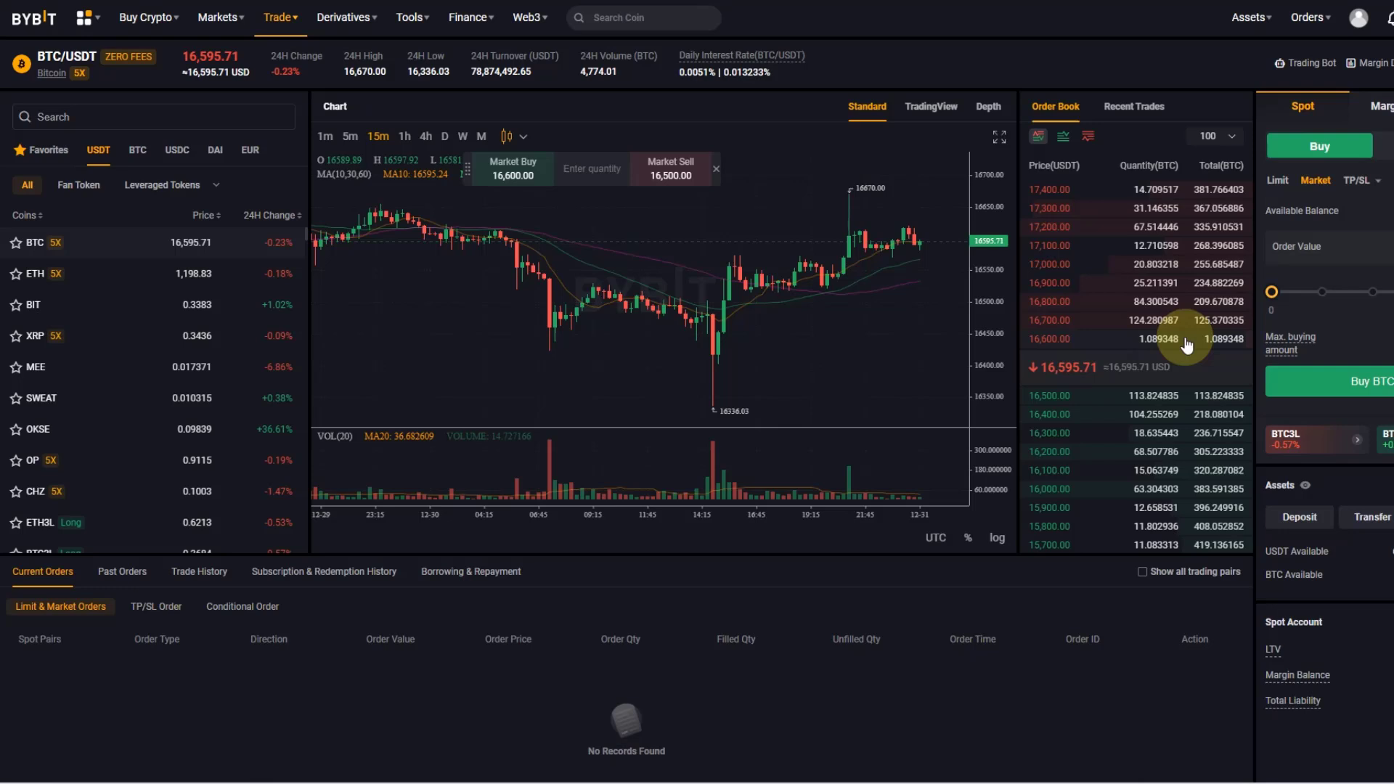
pyautogui.moveTo(1140, 343)
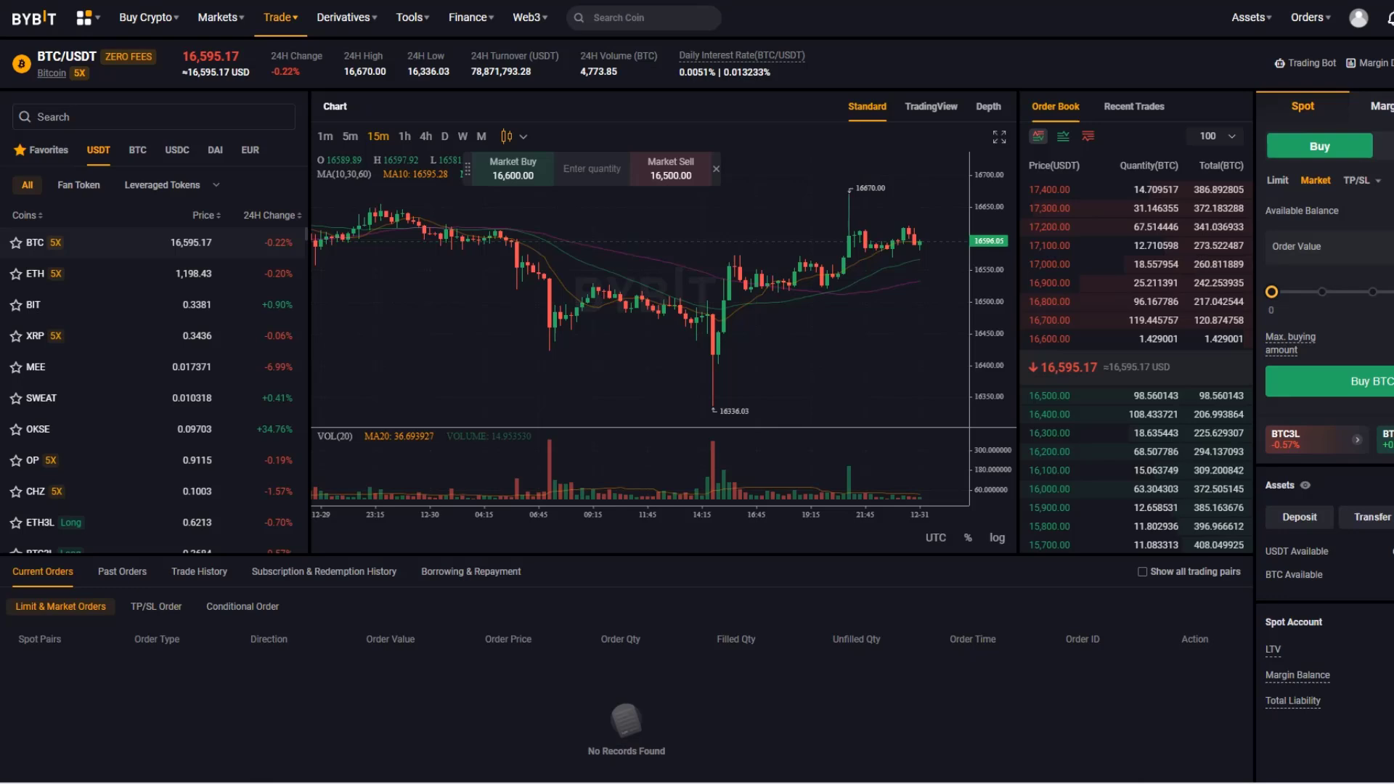
pyautogui.moveTo(702, 395)
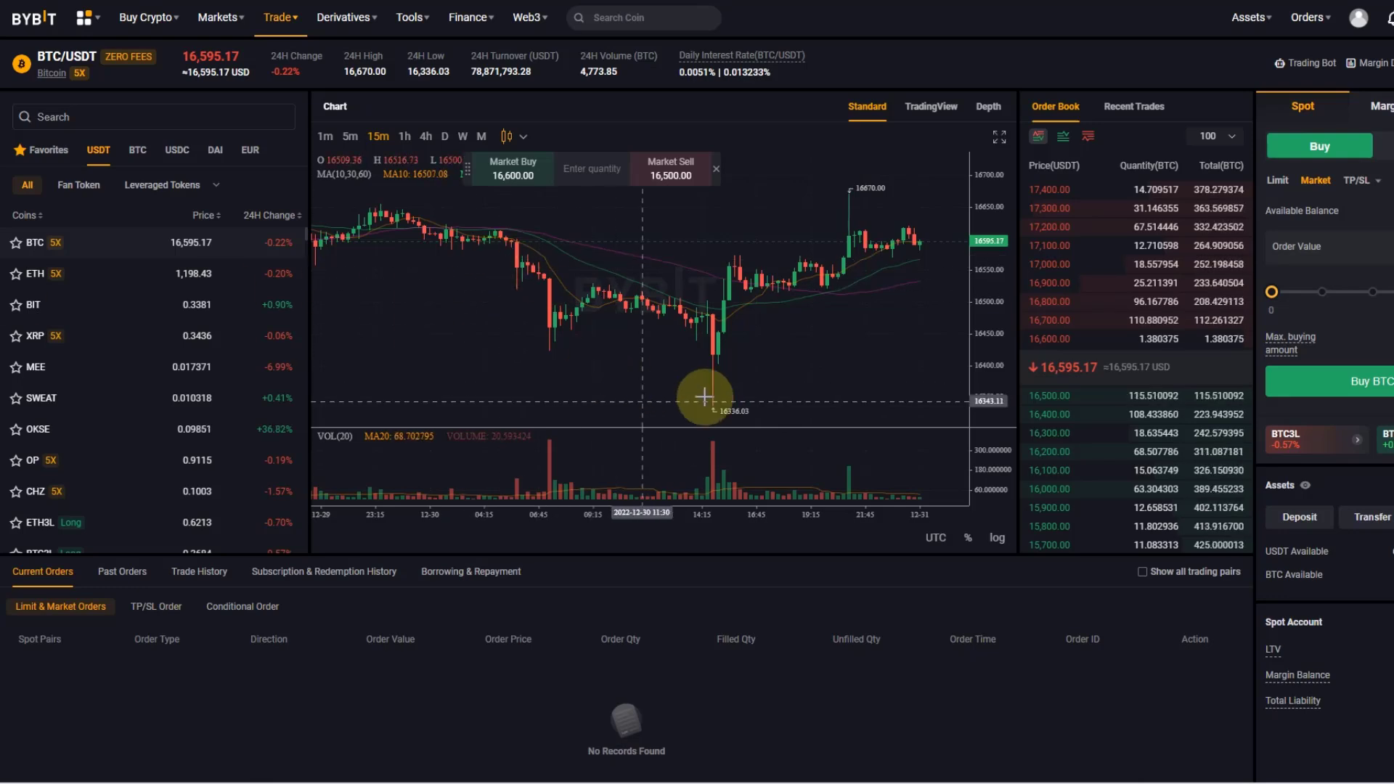
pyautogui.moveTo(917, 302)
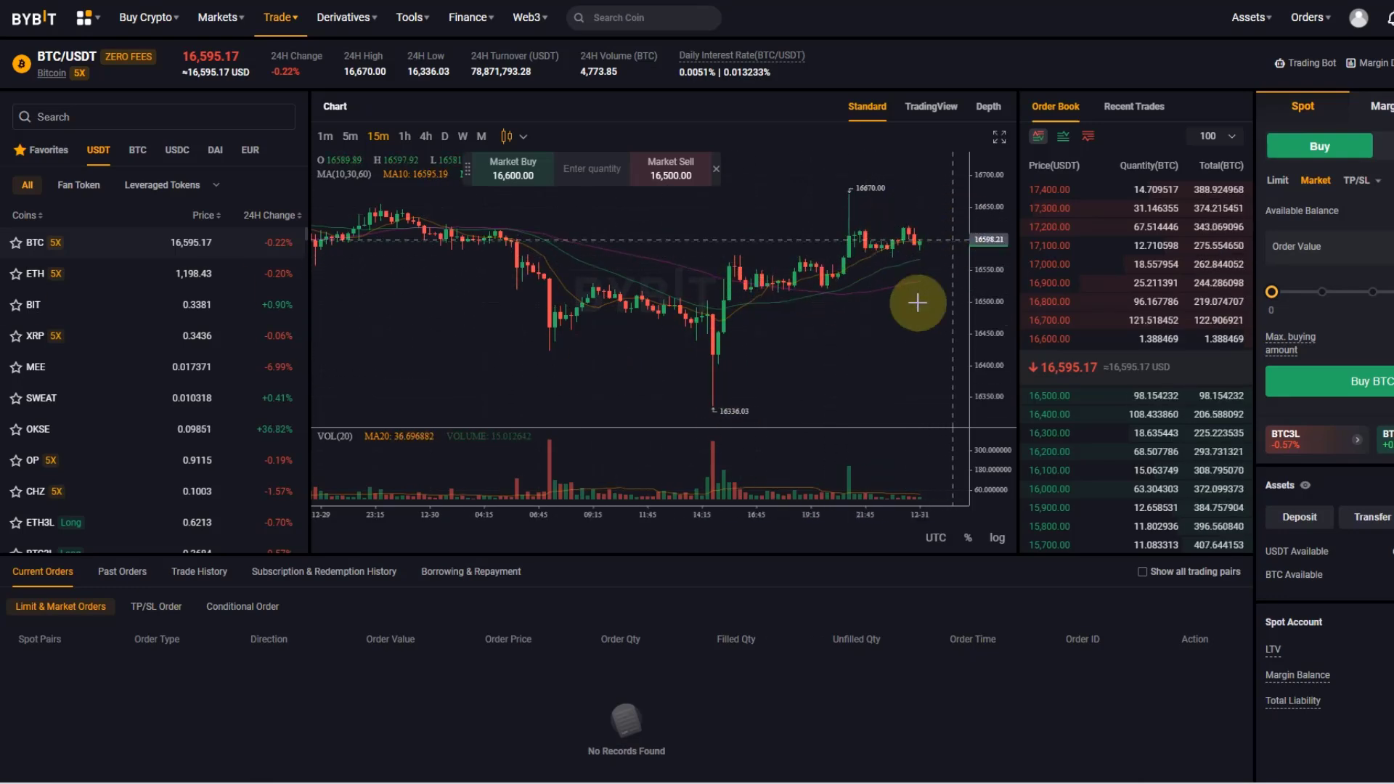
pyautogui.moveTo(621, 306)
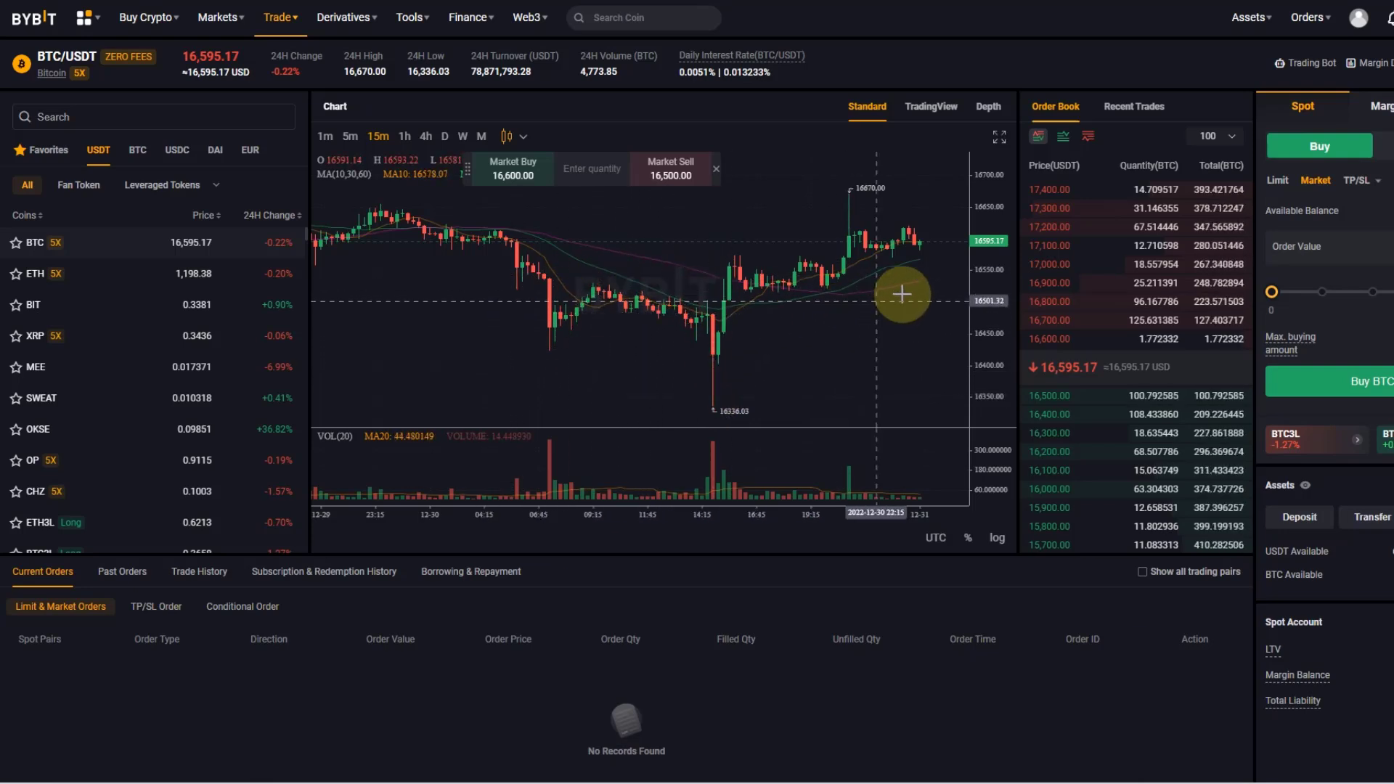
pyautogui.moveTo(1117, 283)
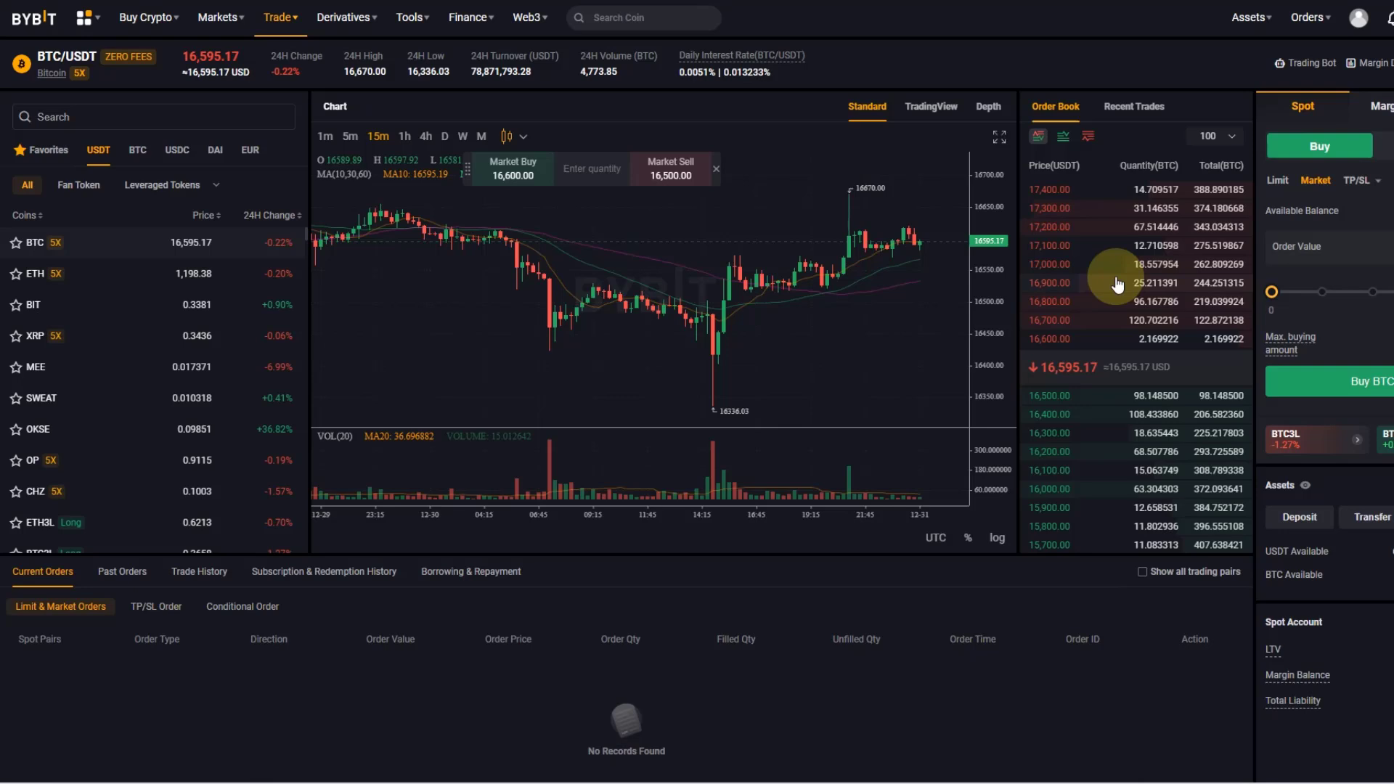
pyautogui.moveTo(358, 506)
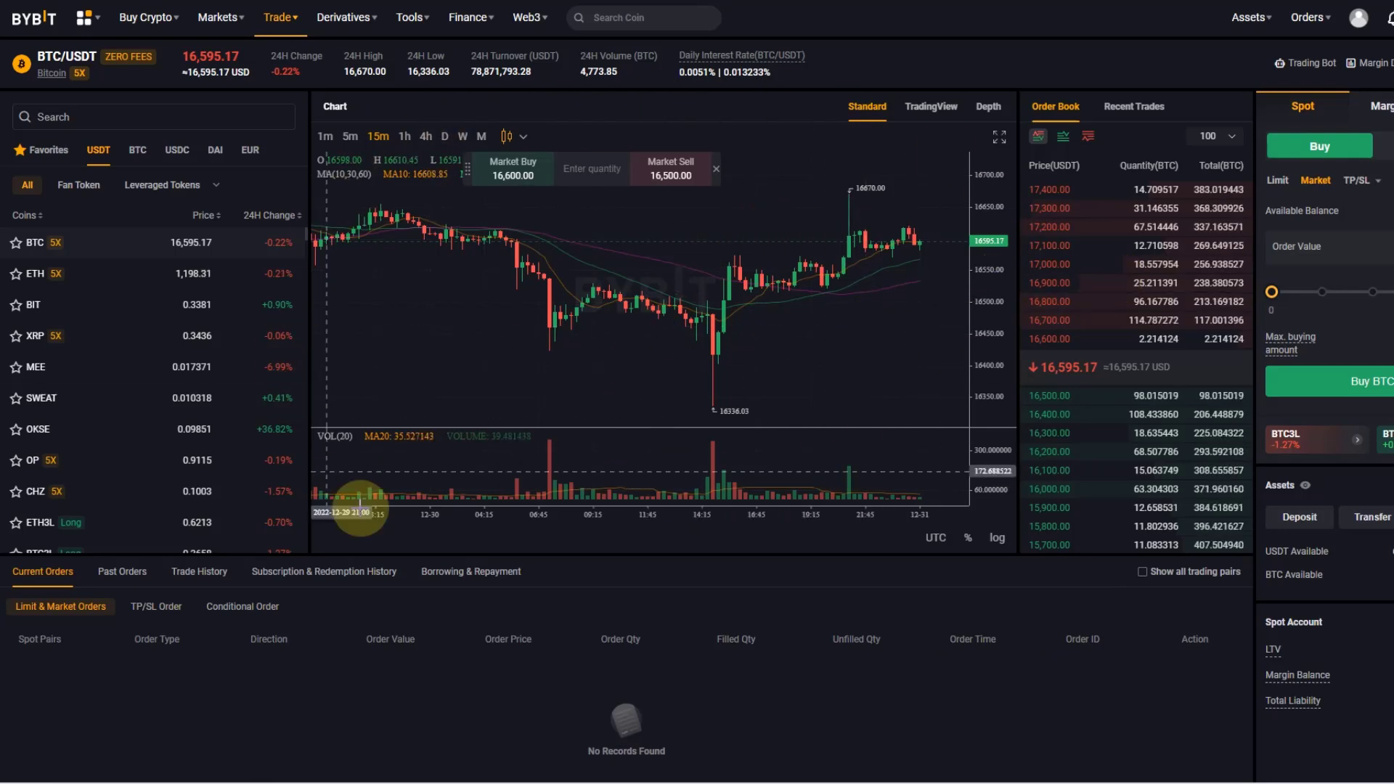
pyautogui.moveTo(887, 241)
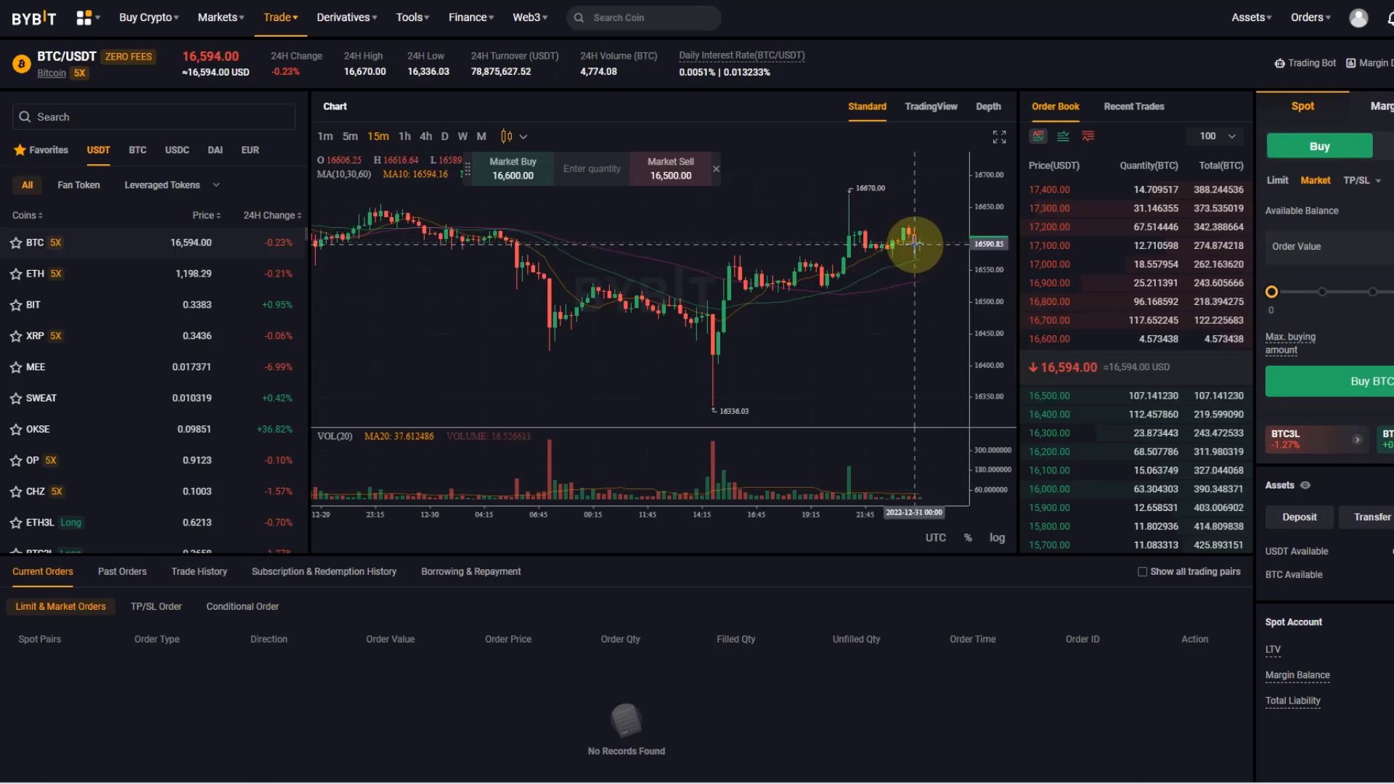
pyautogui.moveTo(953, 239)
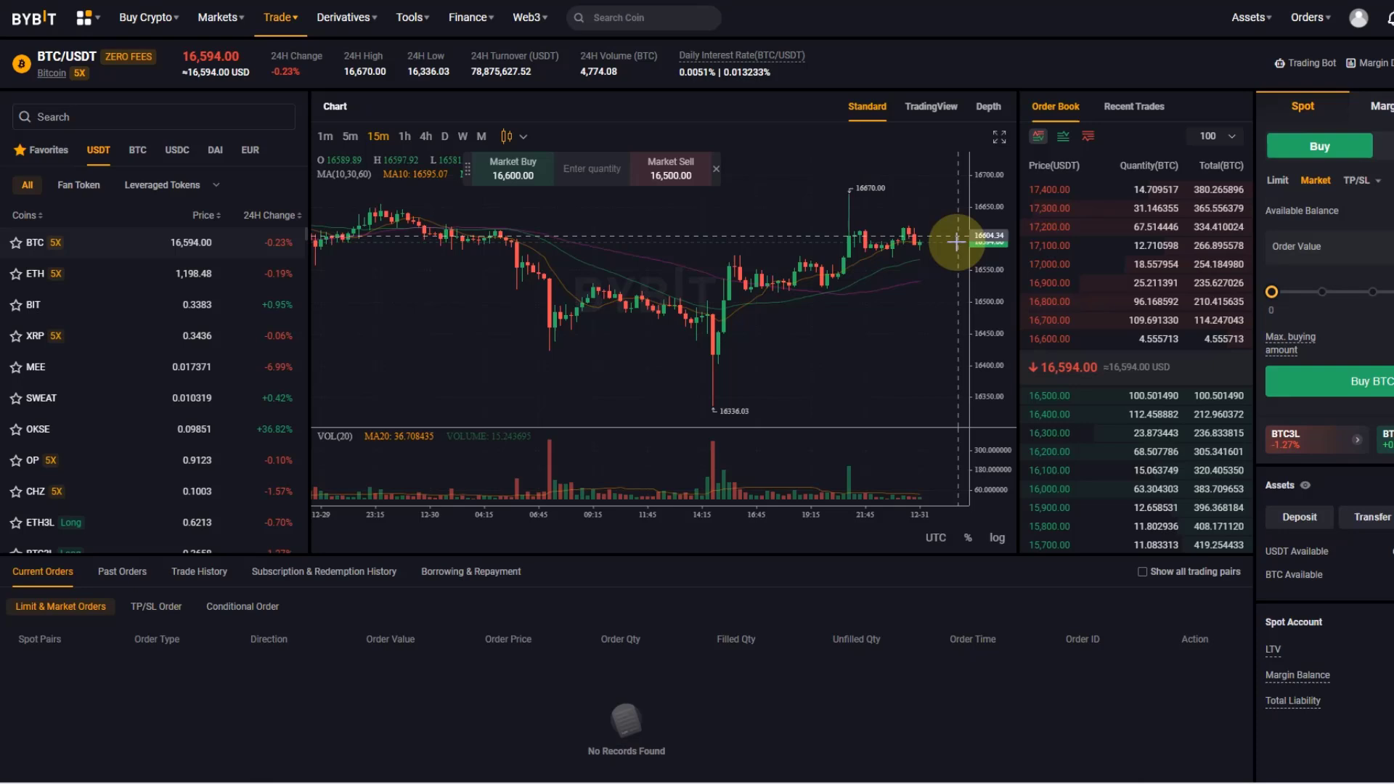
pyautogui.moveTo(1136, 389)
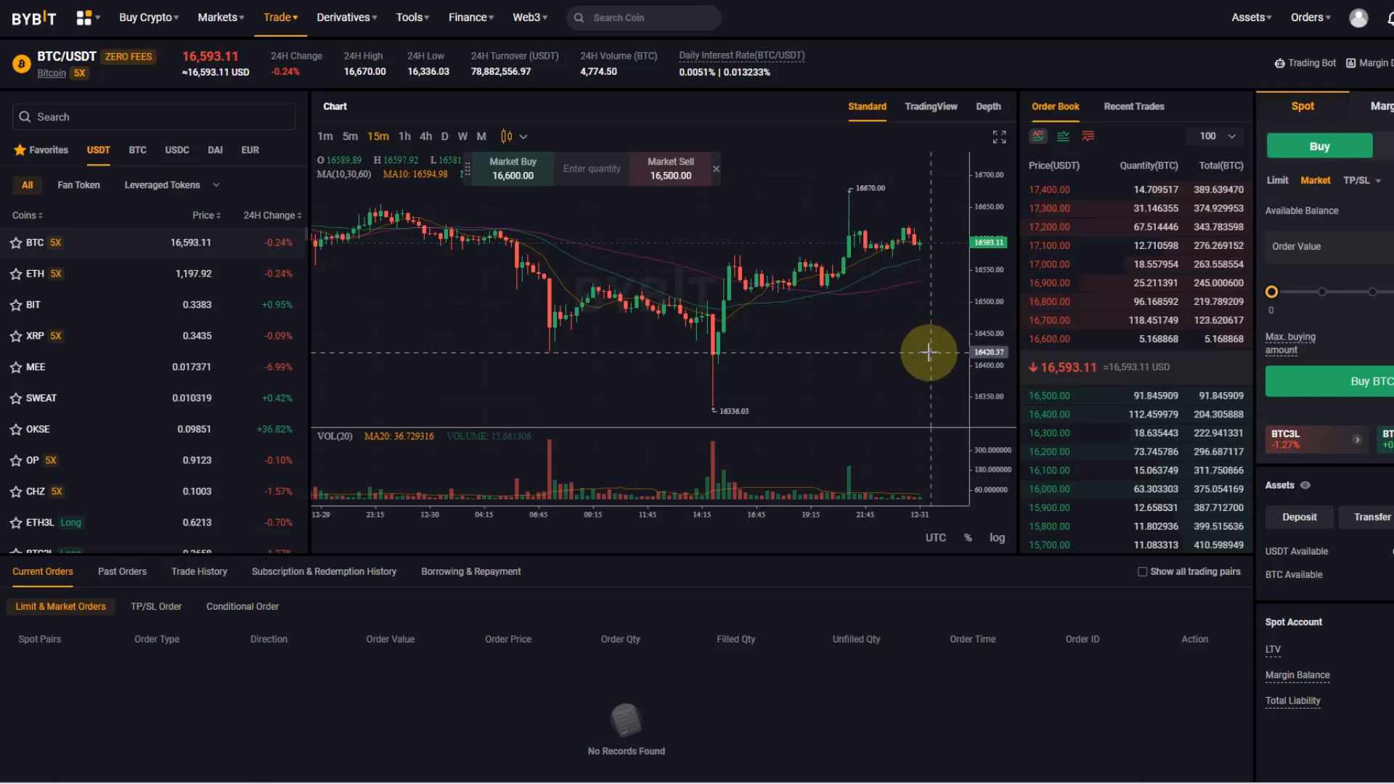
pyautogui.moveTo(857, 335)
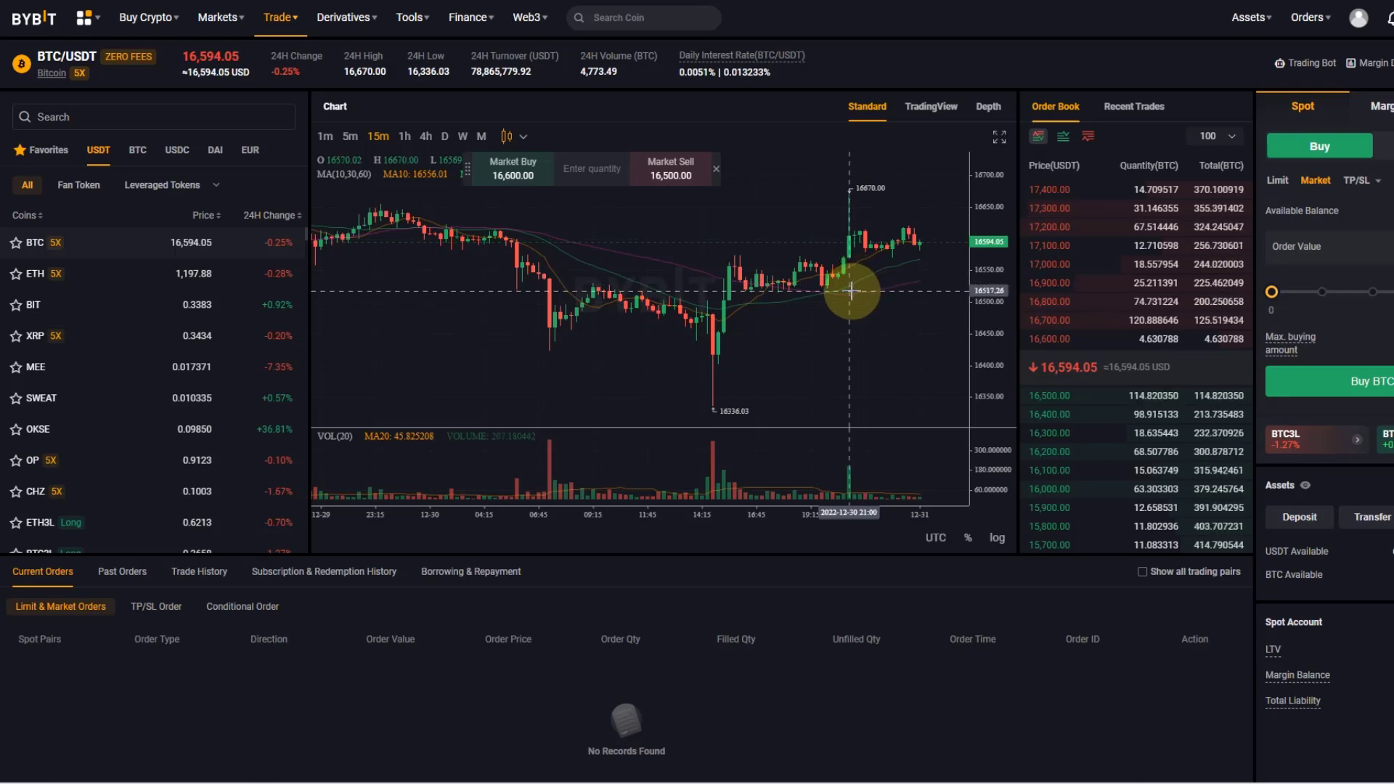
pyautogui.moveTo(843, 305)
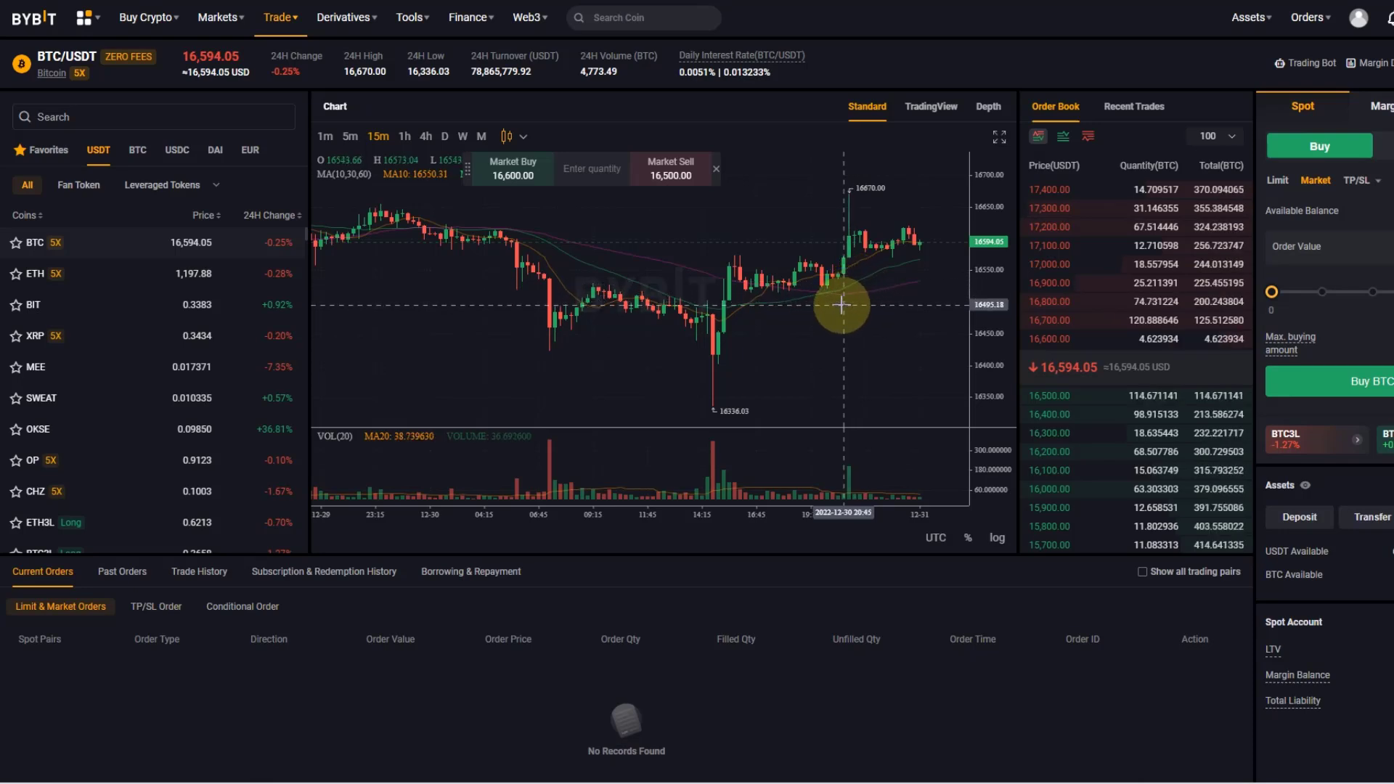
pyautogui.moveTo(792, 302)
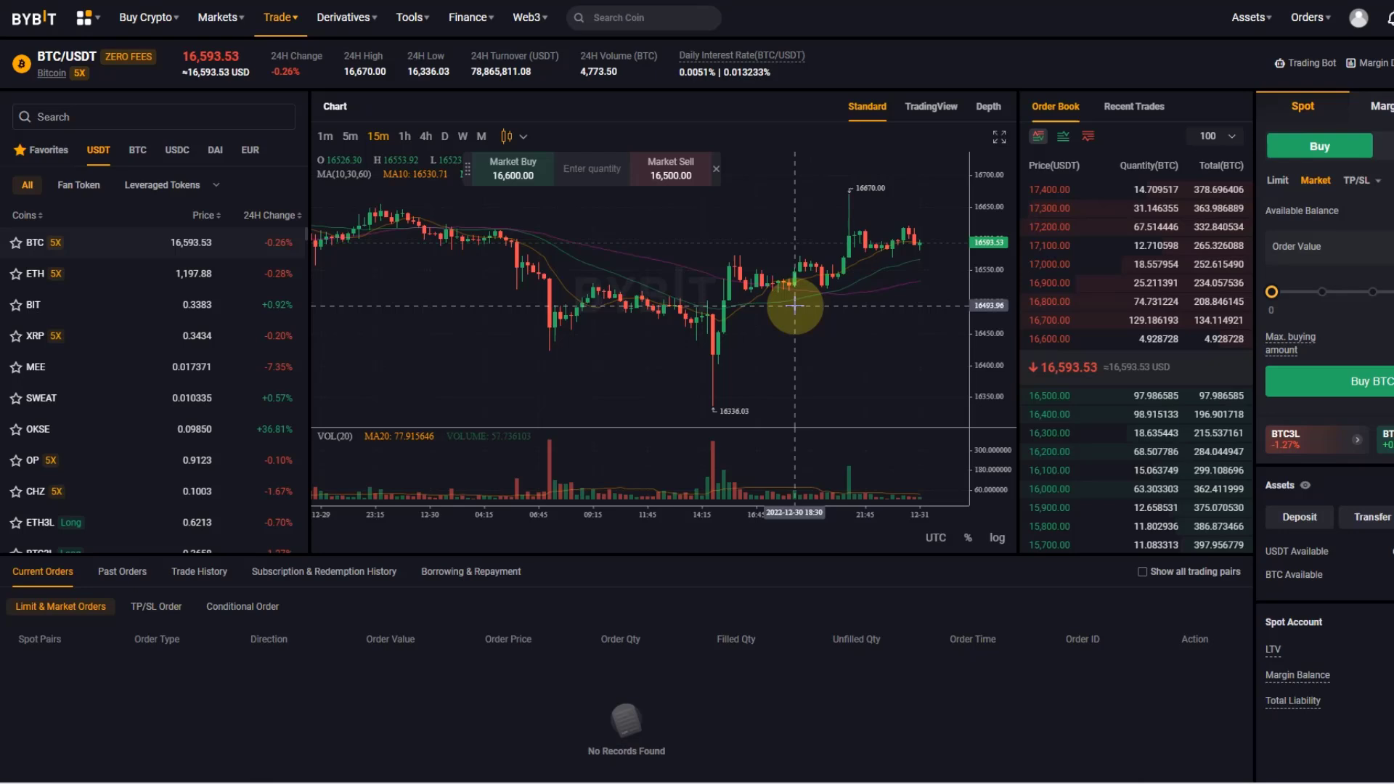